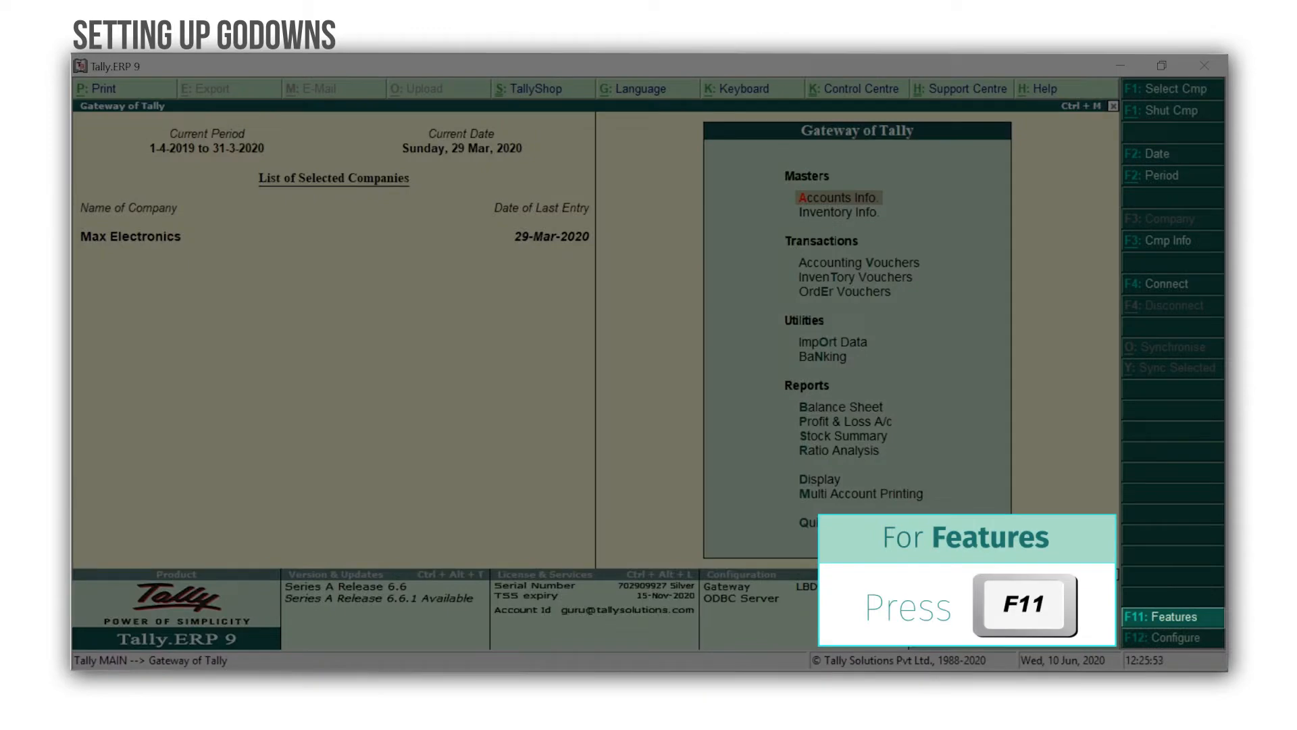
- Set Maintain multiple Godowns to Yes in Max Electronics' F11 Inventory Features and accept
key(f11)
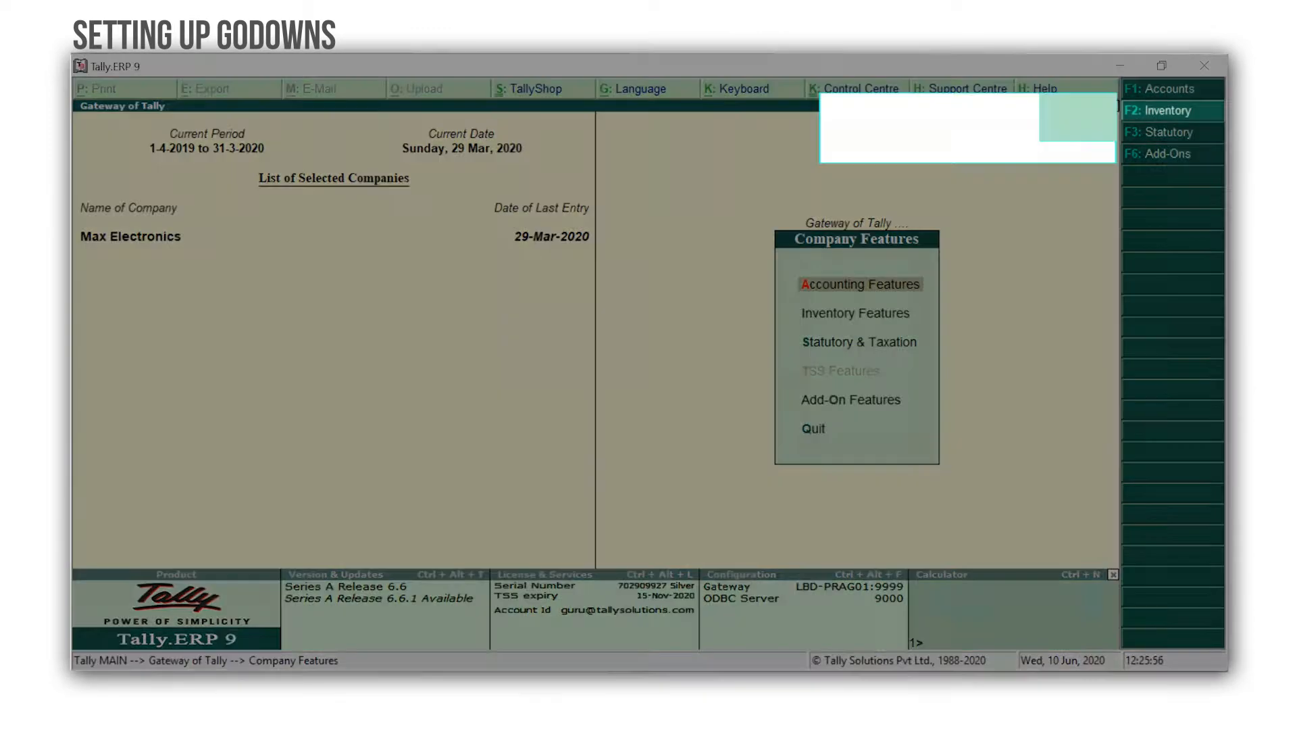
click(856, 312)
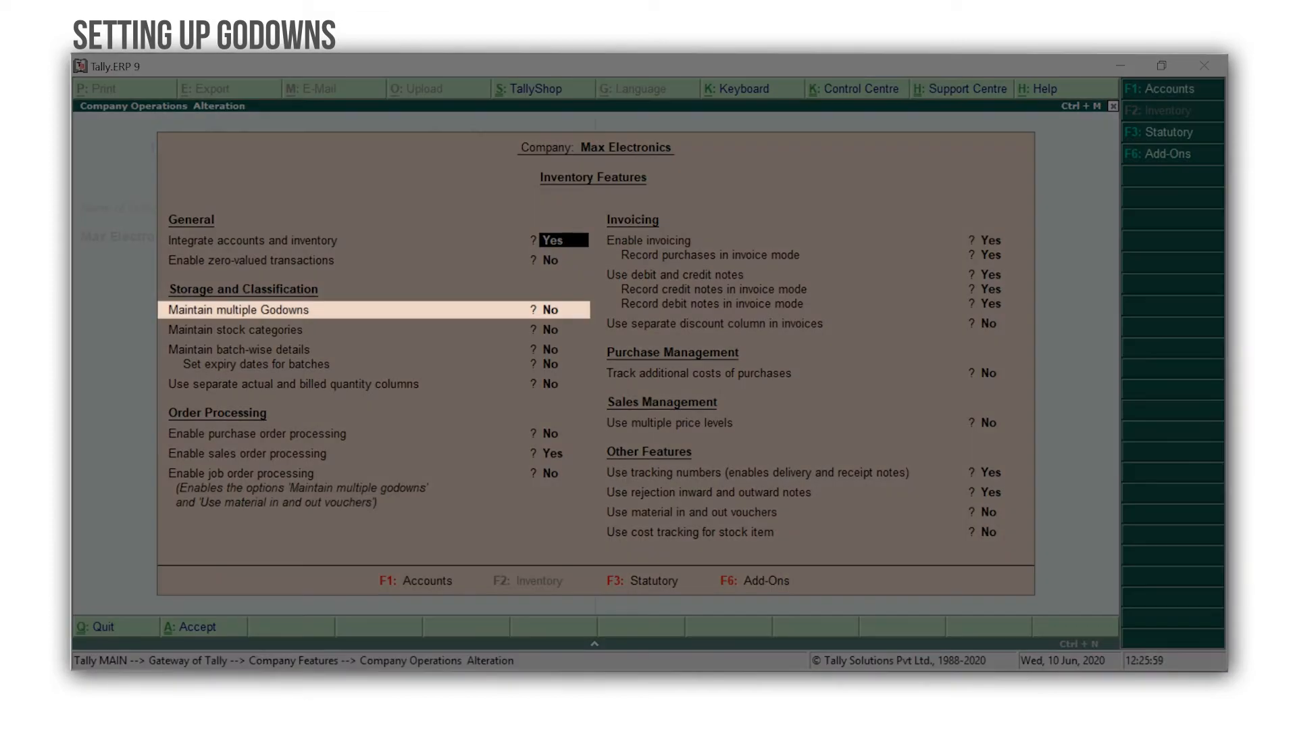
text(Yes)
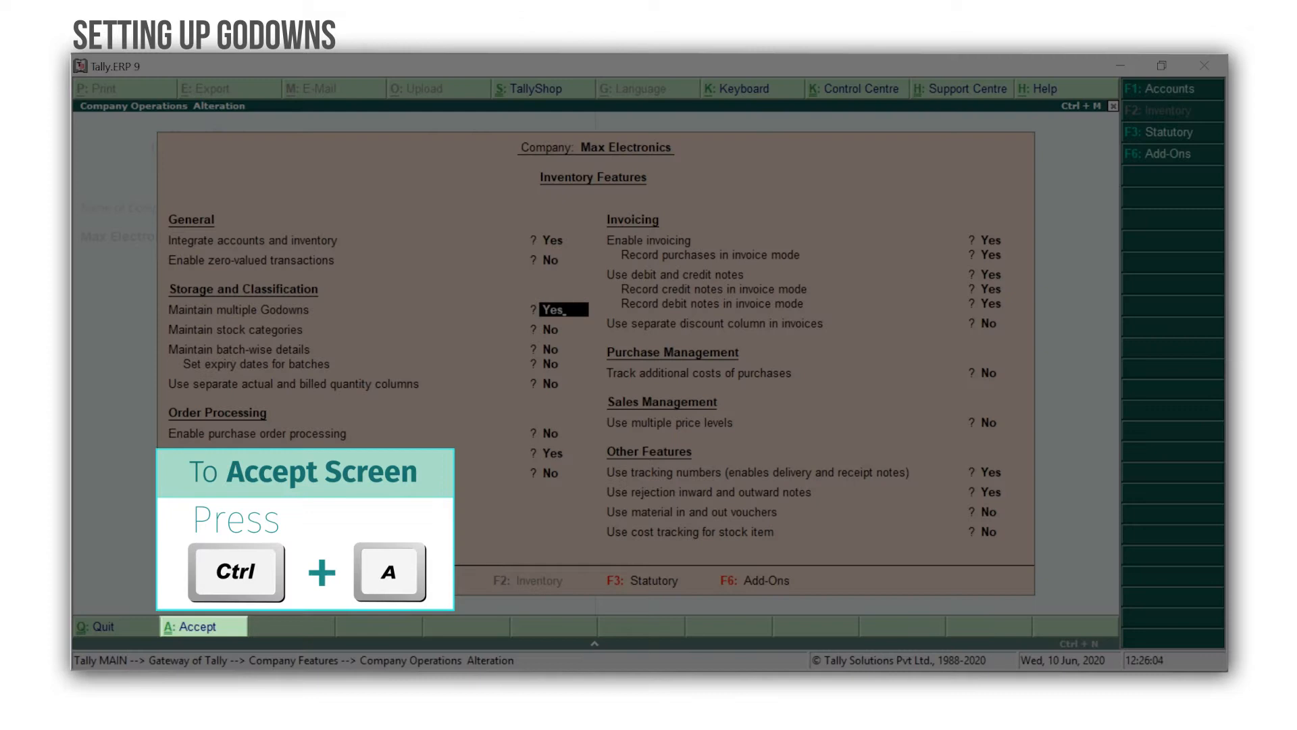
key(ctrl+a)
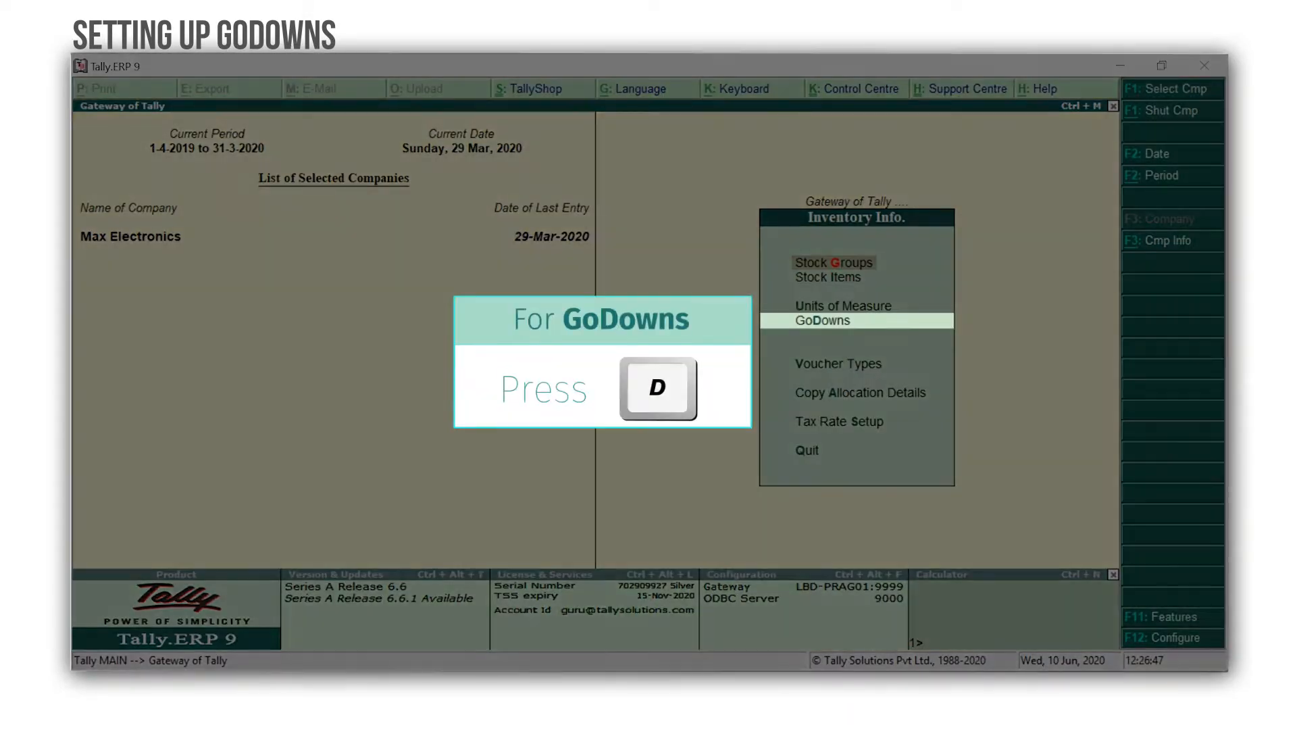
- Alter the Main Location godown, renaming it In-Store, and save it
key(d)
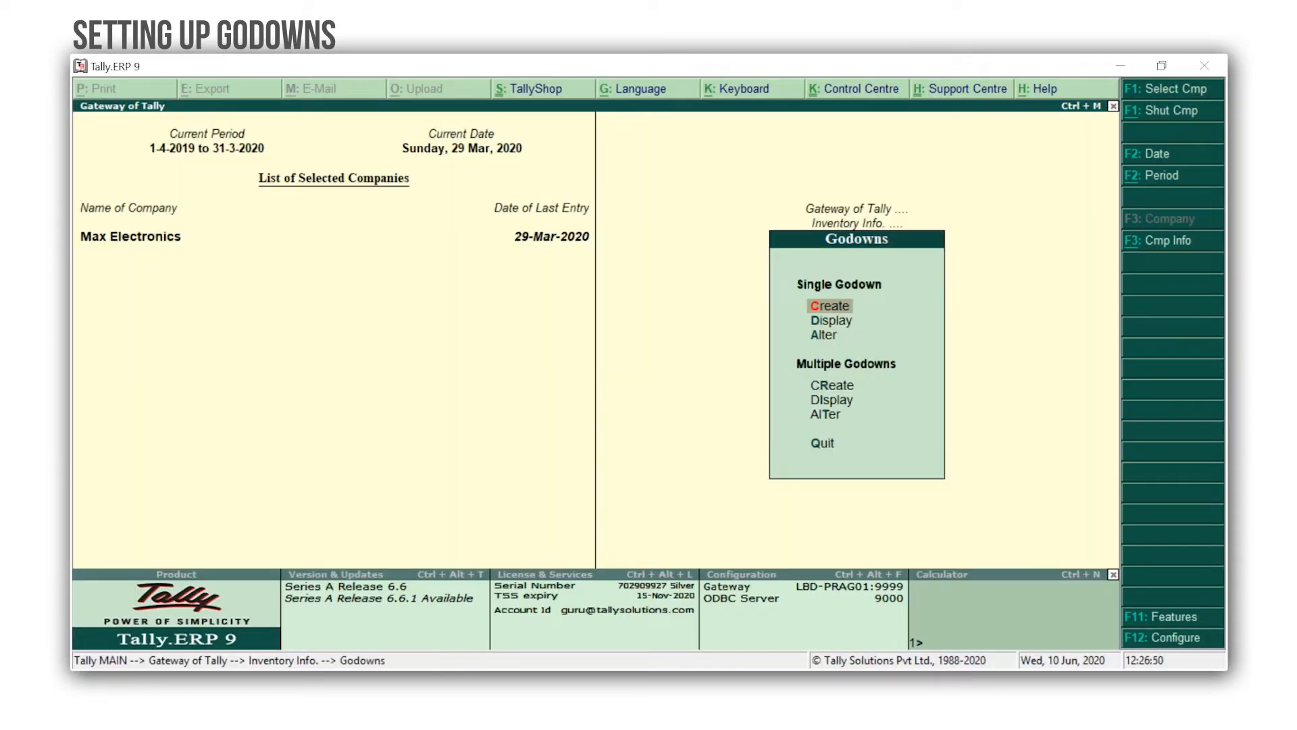
click(829, 305)
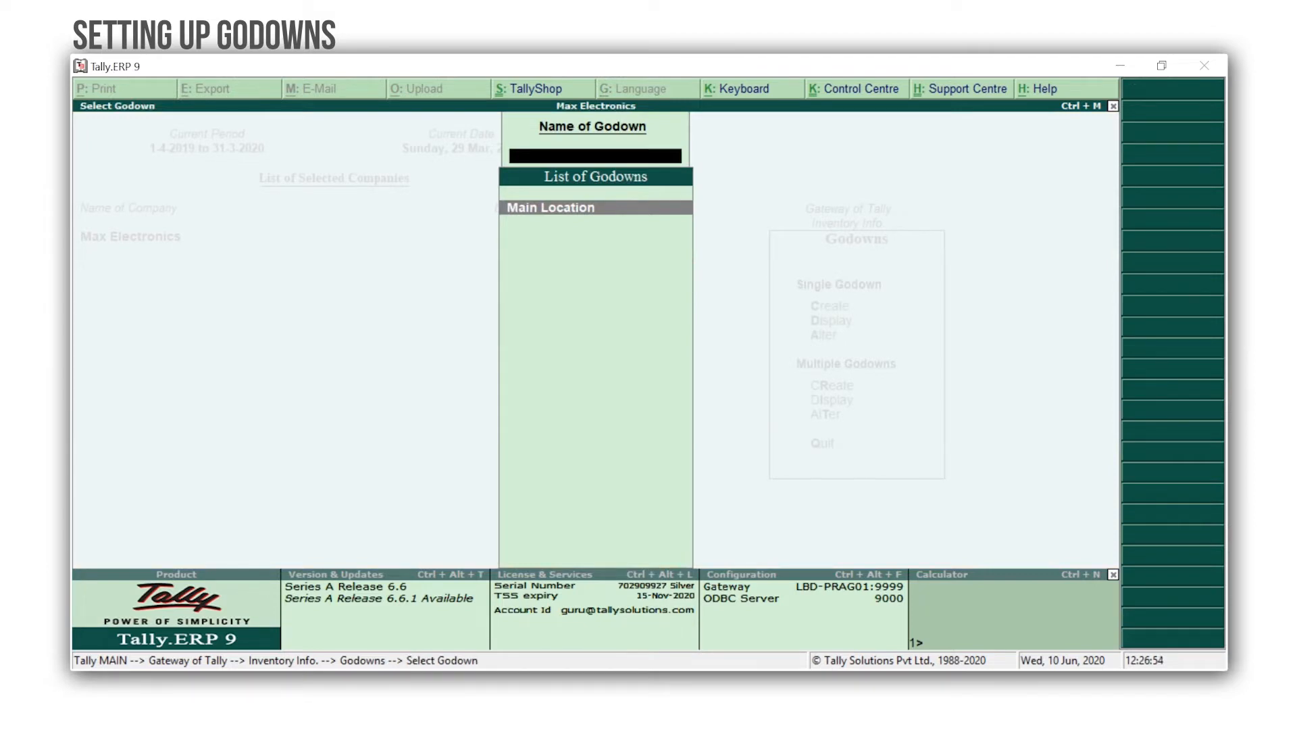
click(550, 207)
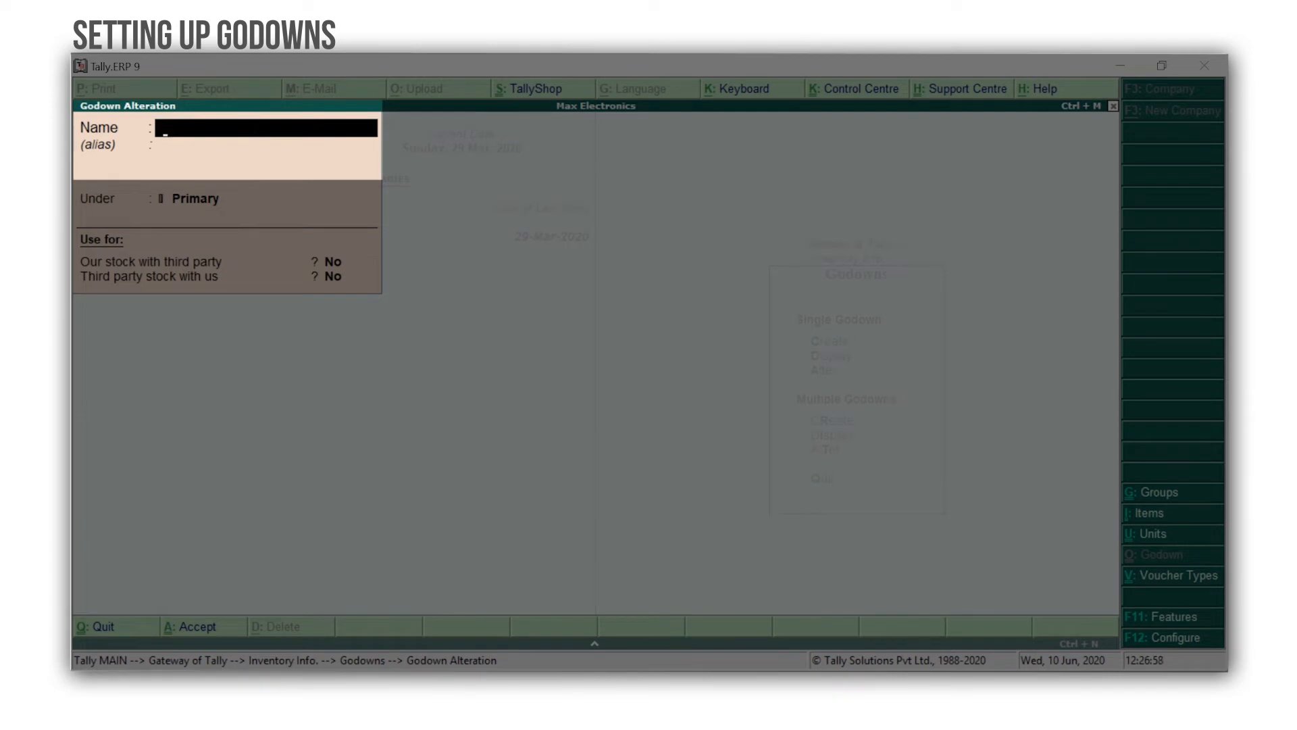
text(In-Store)
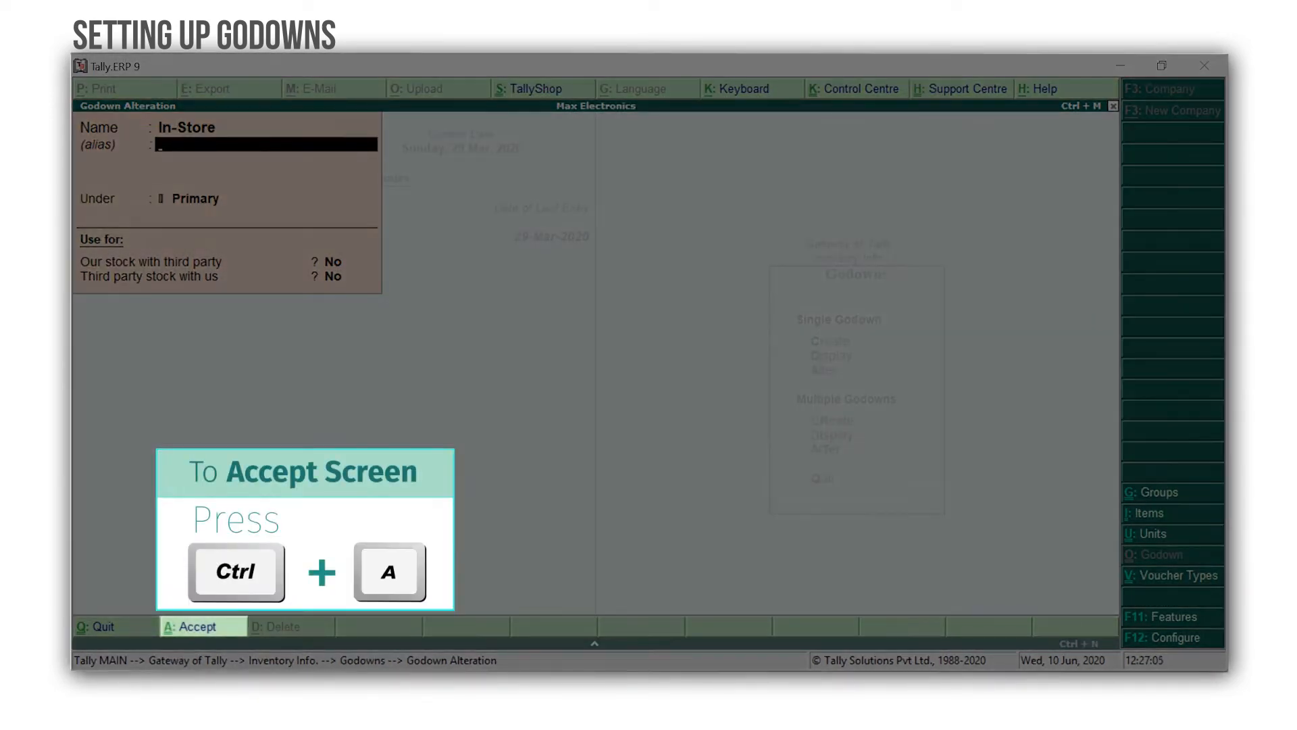
key(ctrl+a)
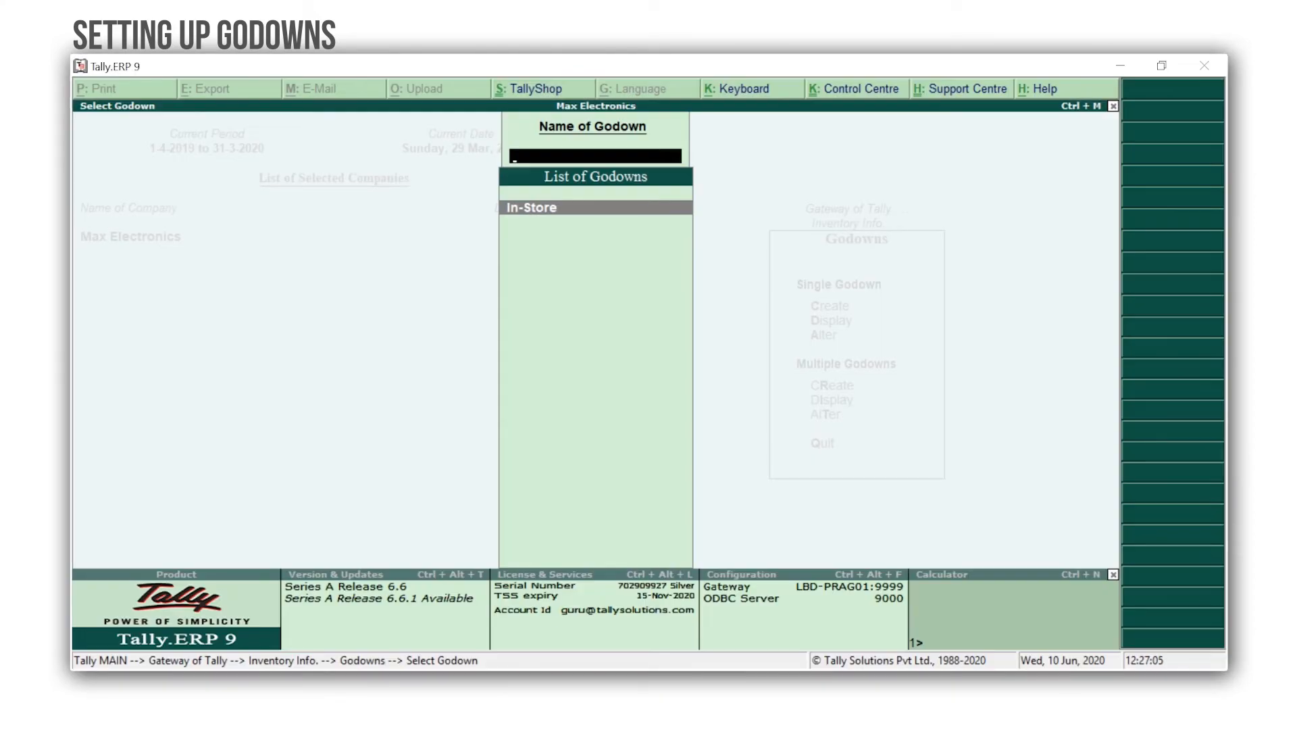
key(c)
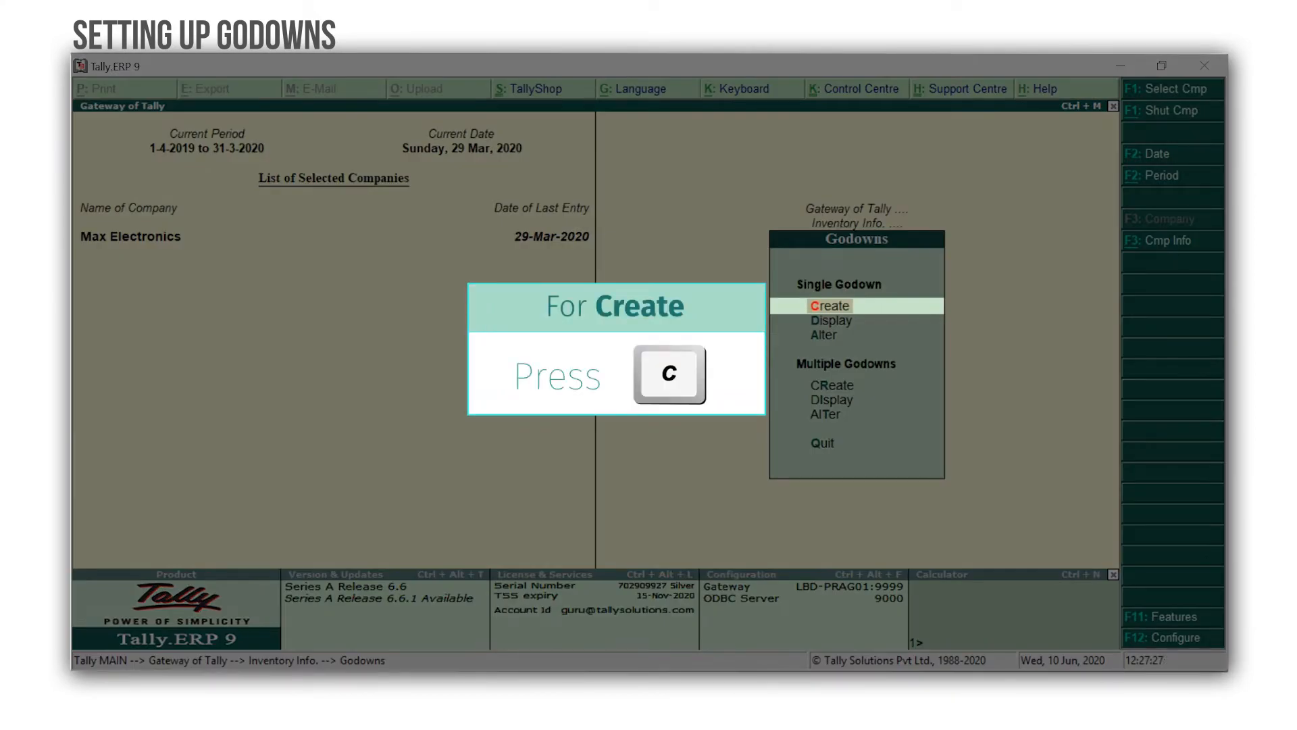
- Create a new godown named Warehouse under Primary and save it
key(c)
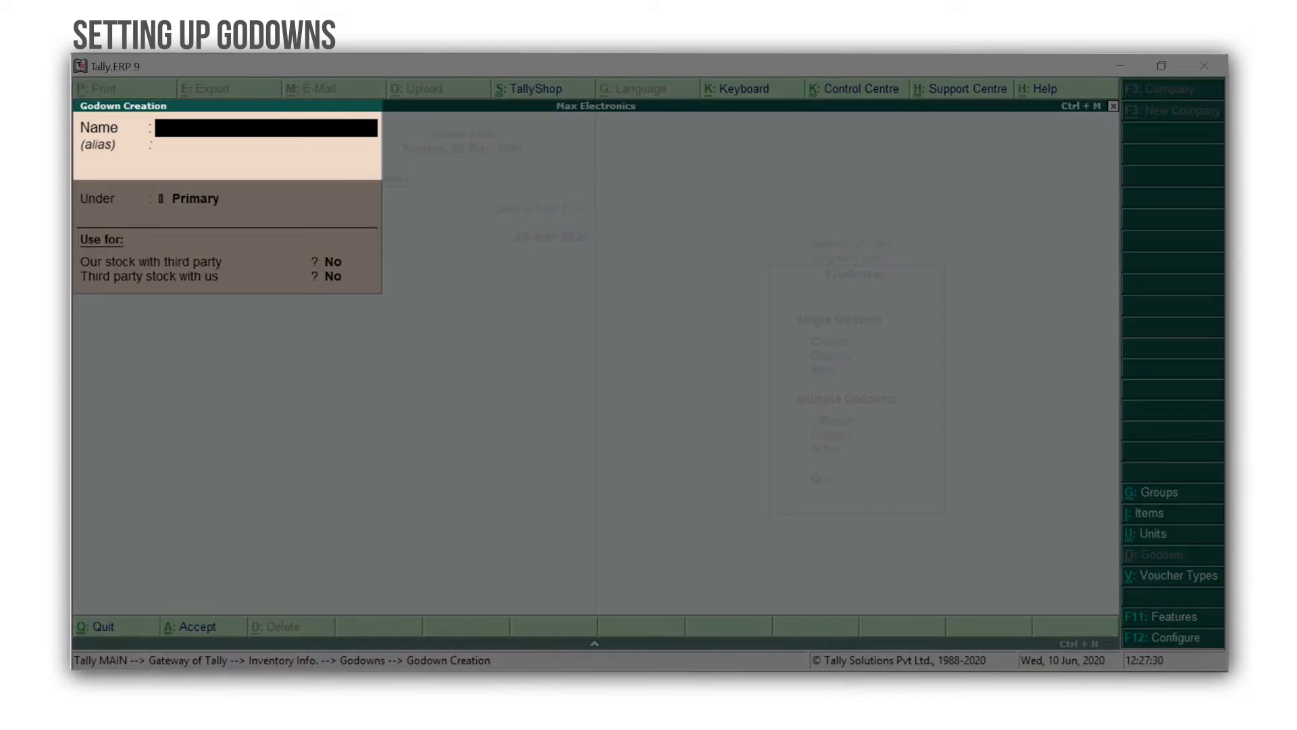
text(Warehouse)
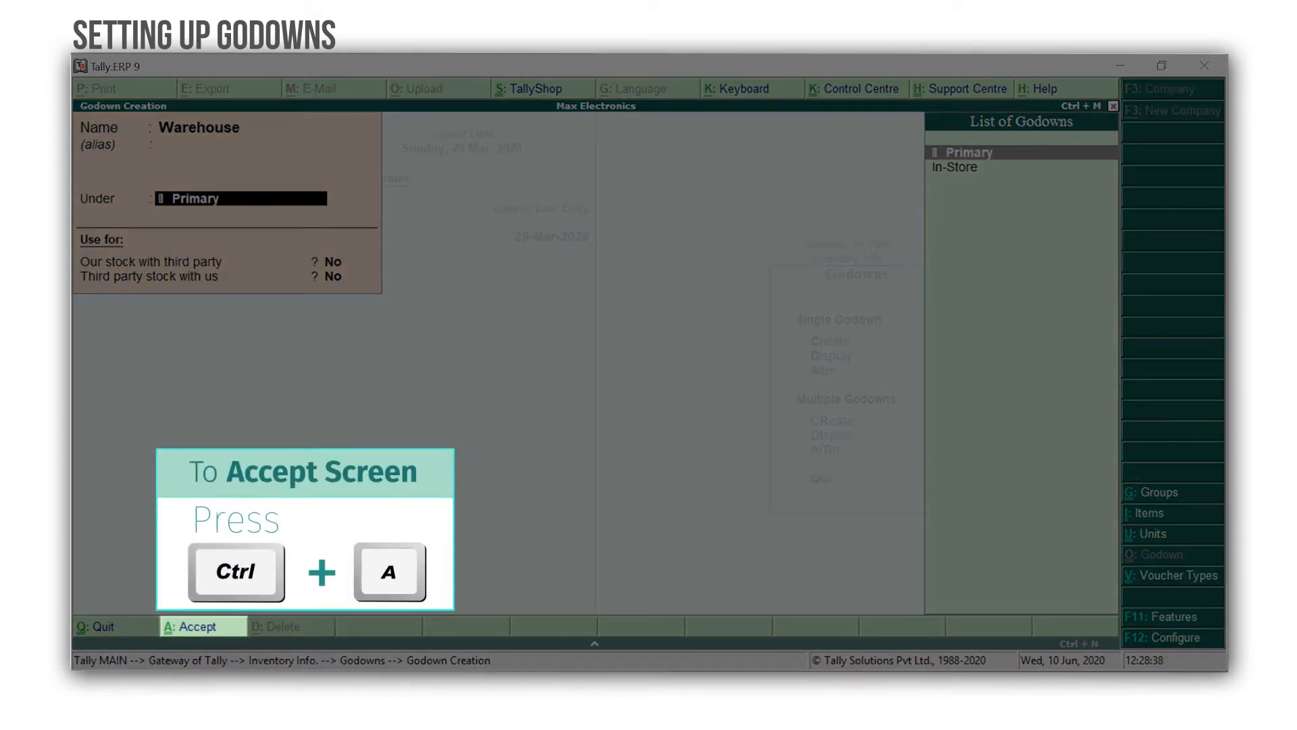
key(ctrl+a)
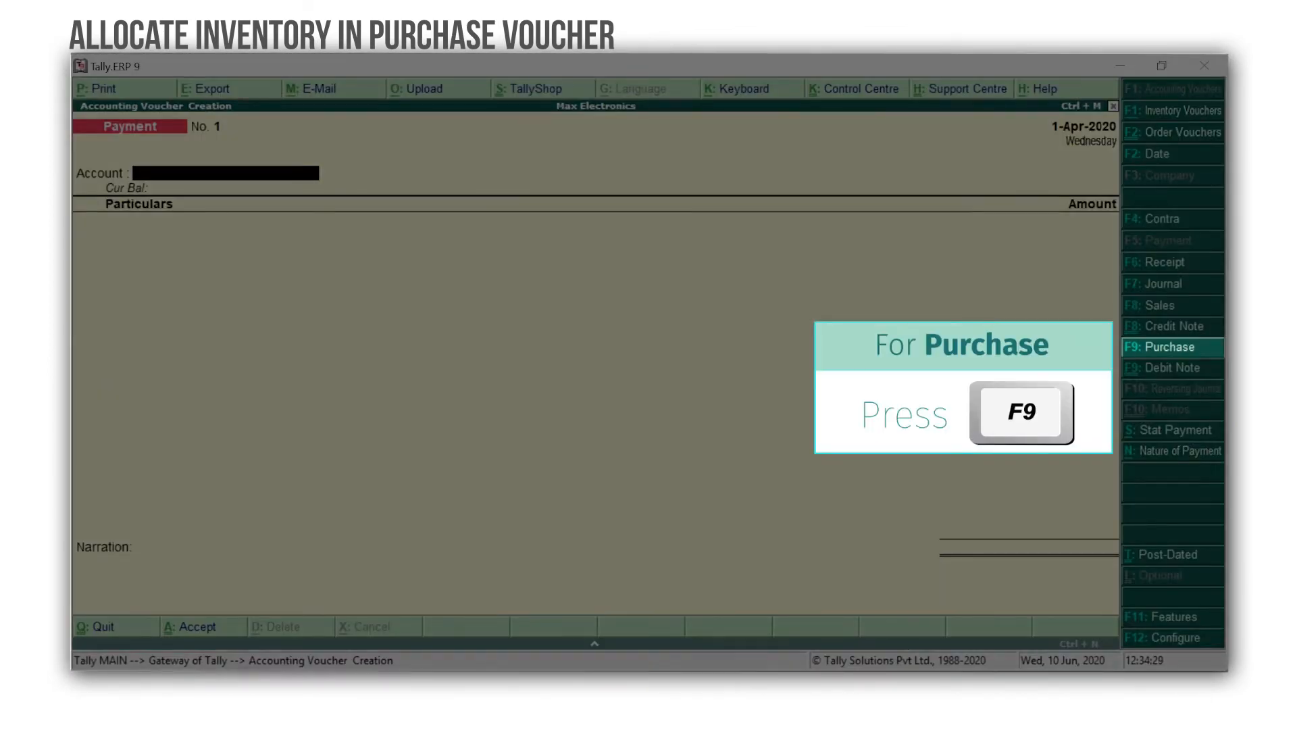
- Make an F9 purchase voucher: invoice 234, date 1-Apr-2020, party A-One Electronics, Purchases ledger
key(f9)
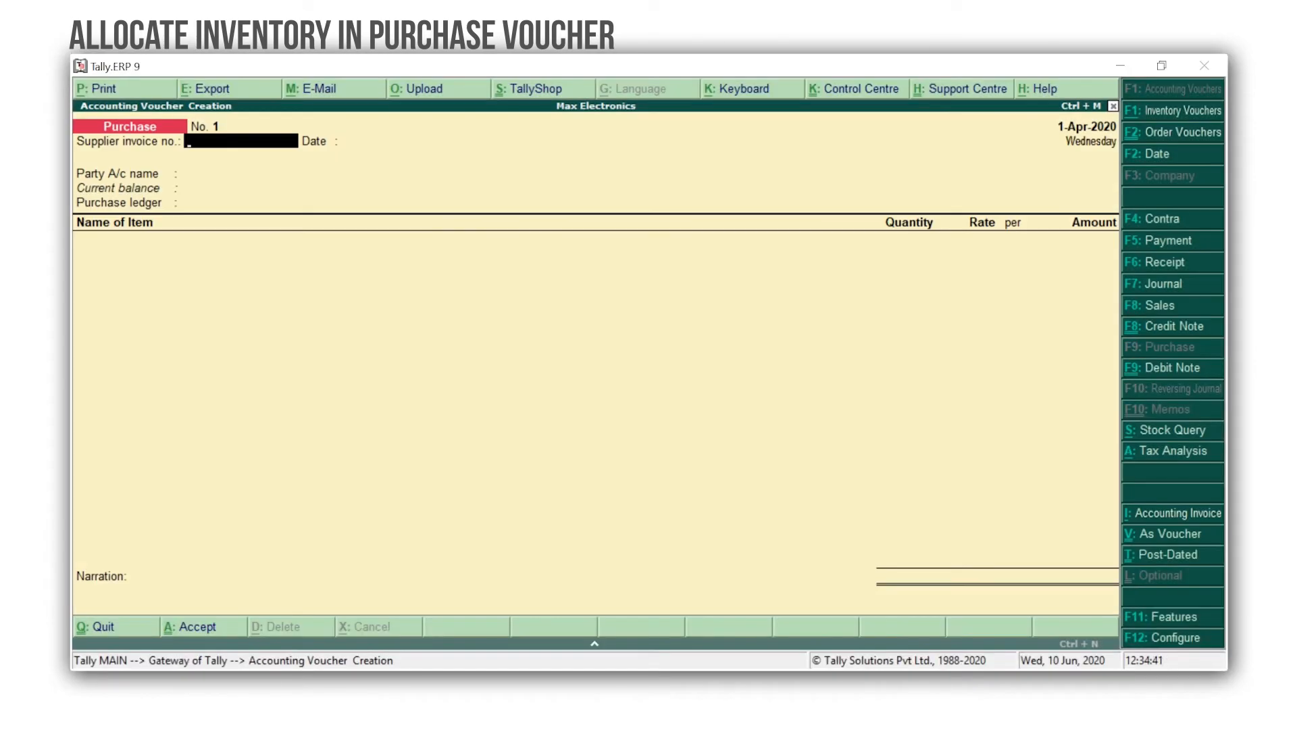
text(234)
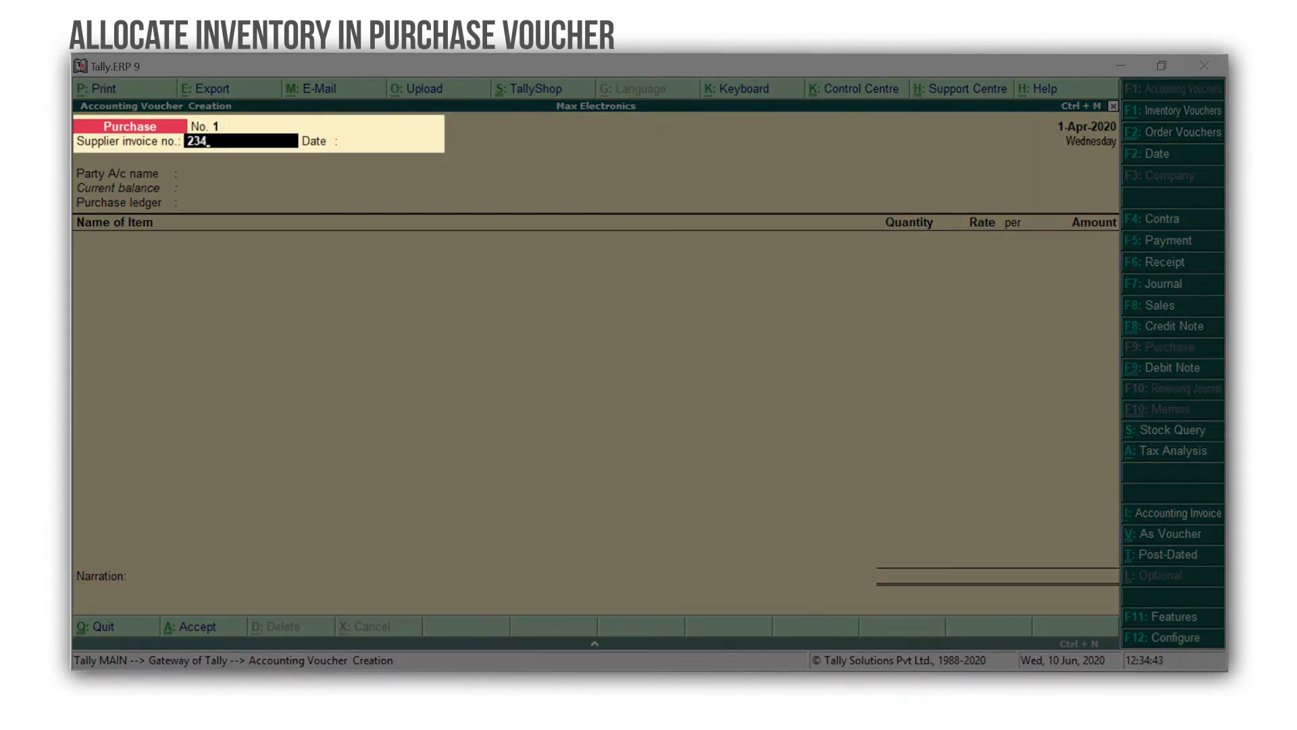
key(enter)
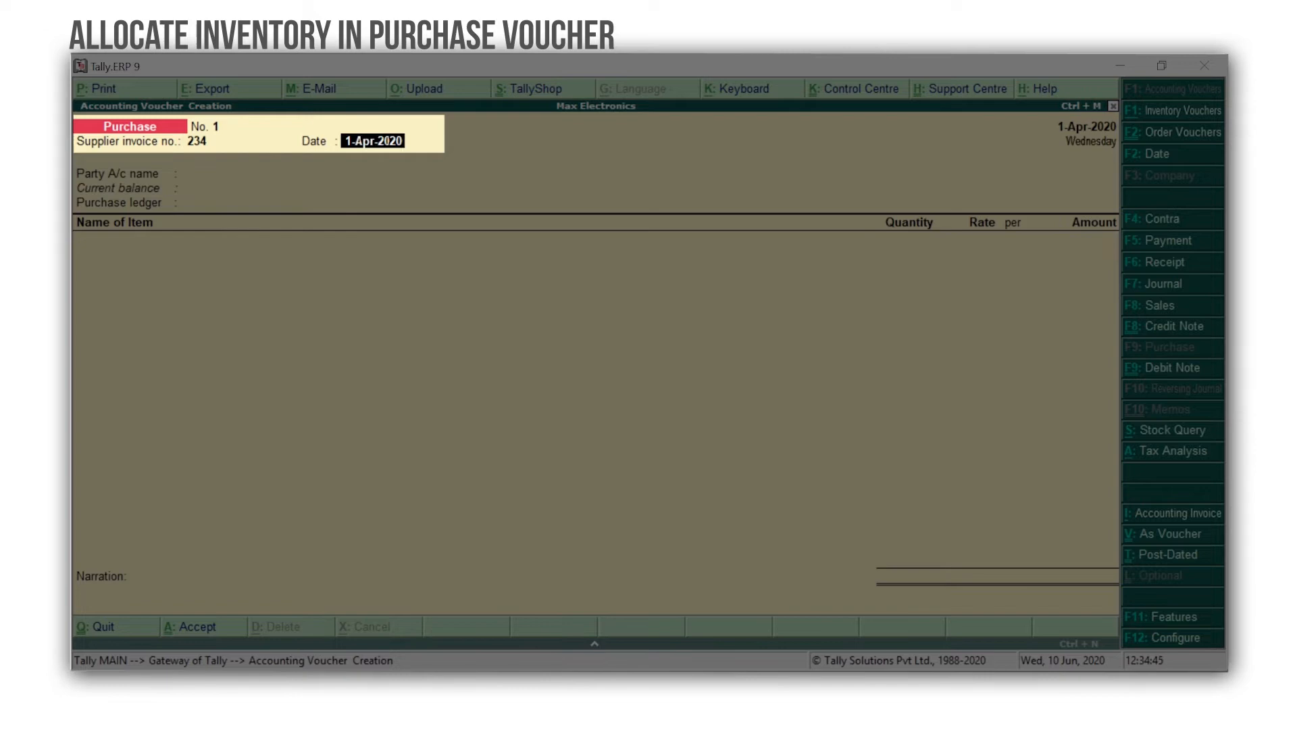
click(265, 173)
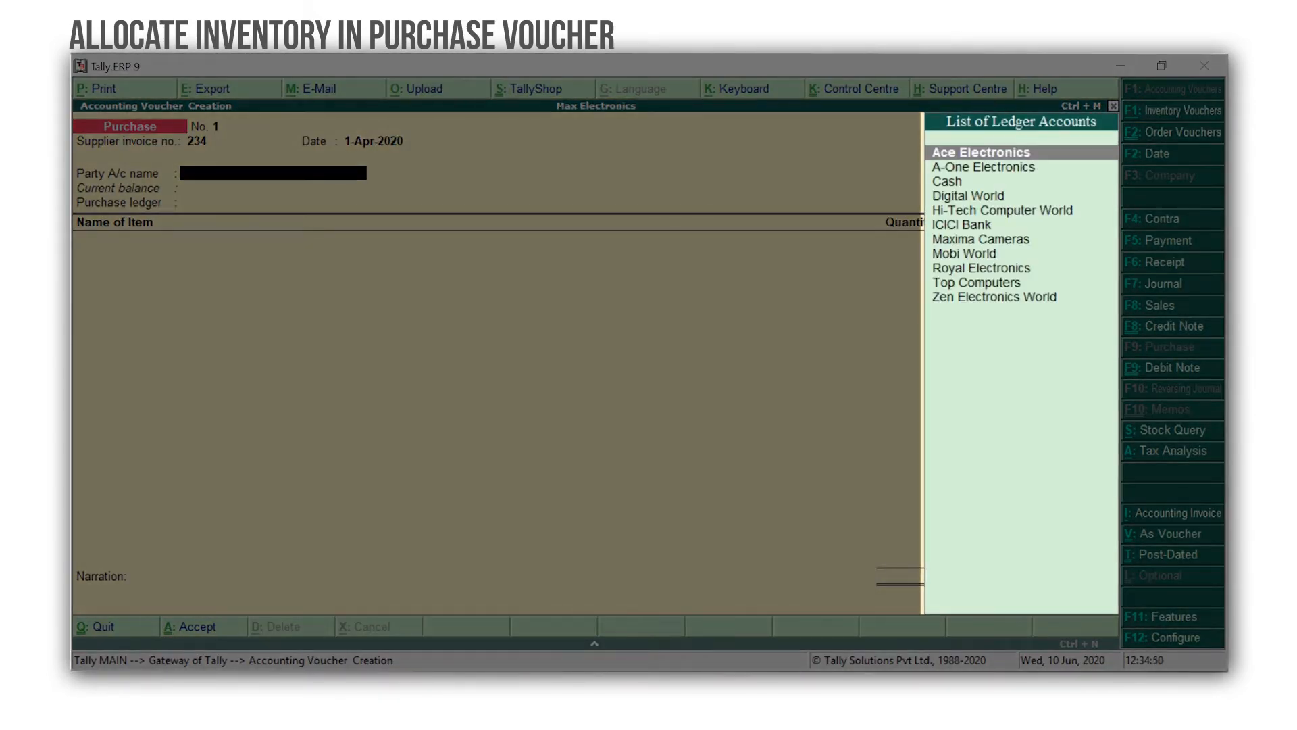
click(983, 167)
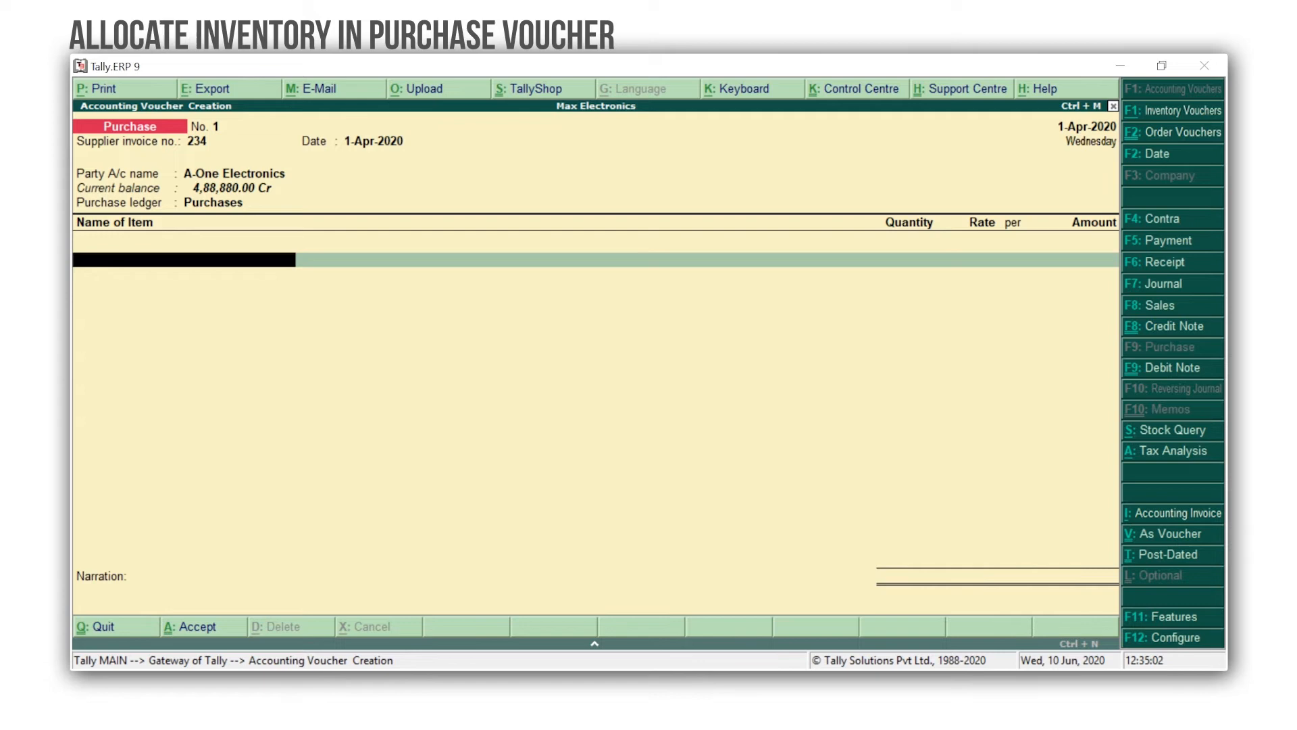
click(181, 259)
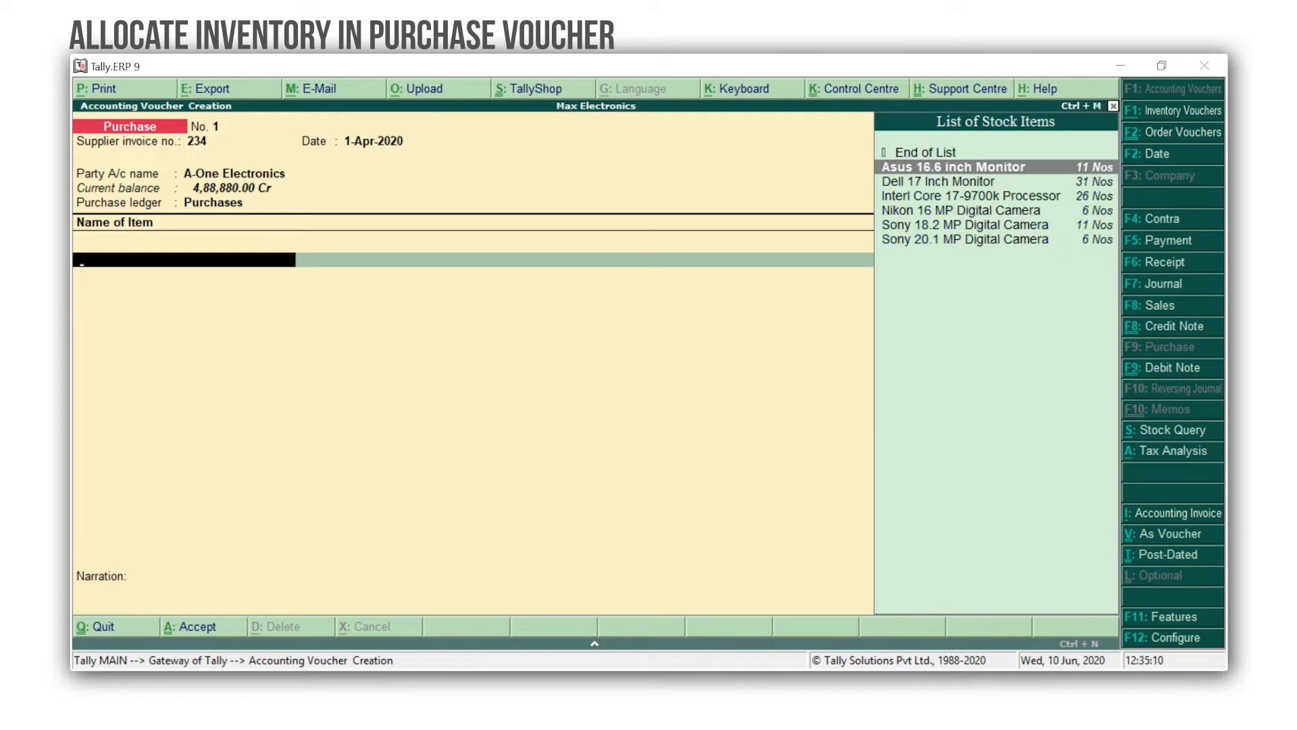
- Add Asus 16.6 inch Monitor with 10 Nos at 5,300 allocated to the Warehouse godown
click(951, 167)
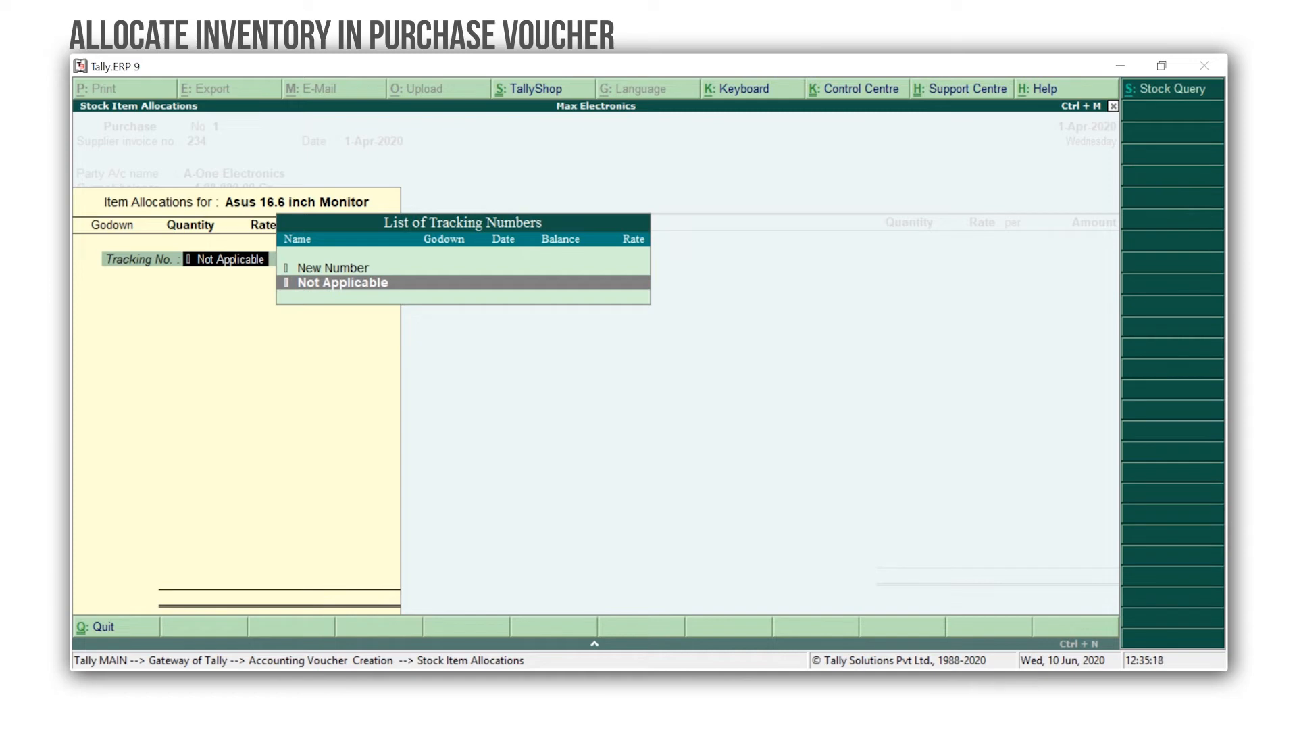
click(340, 283)
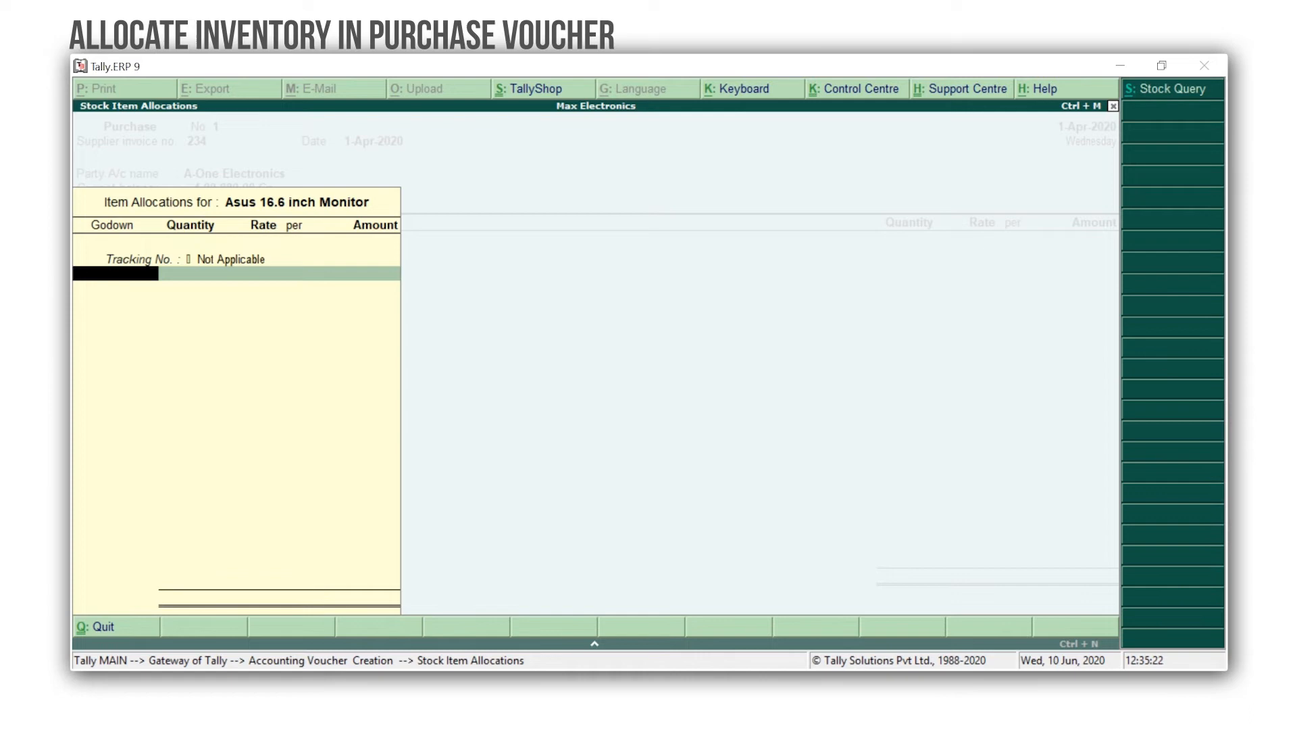
click(116, 271)
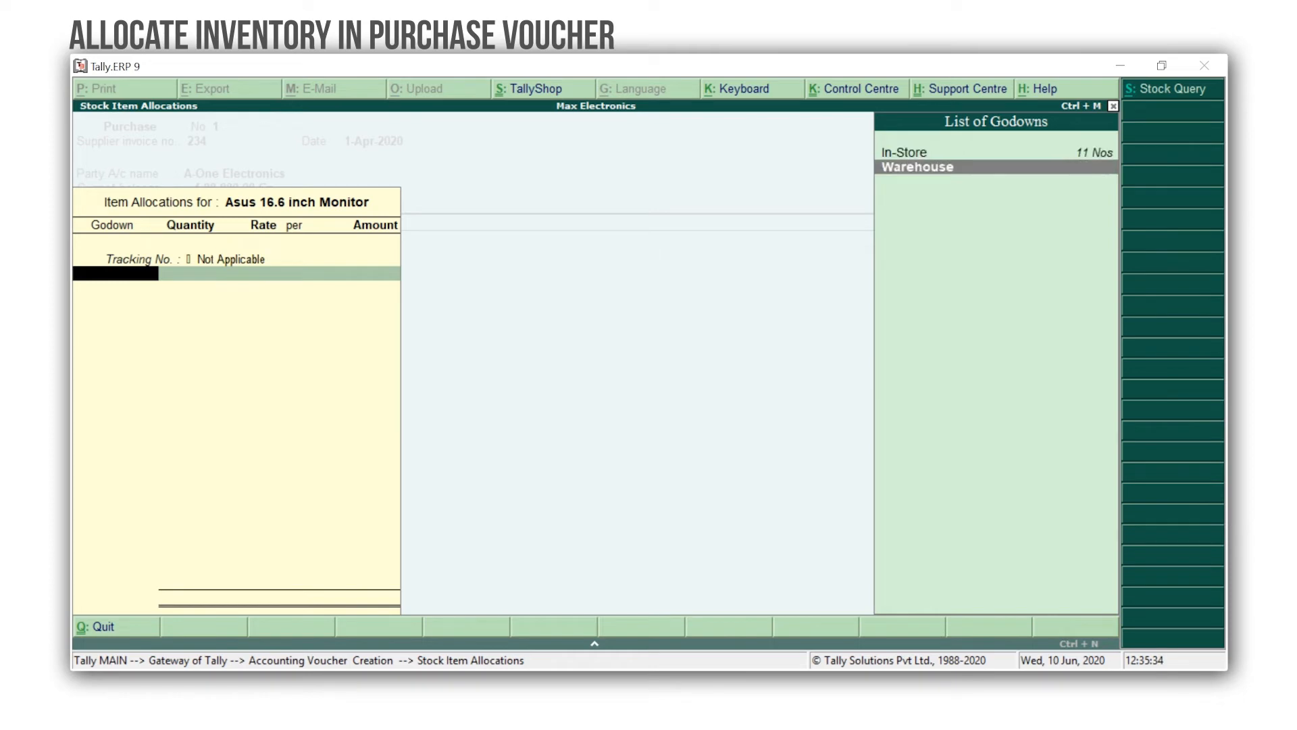
click(916, 167)
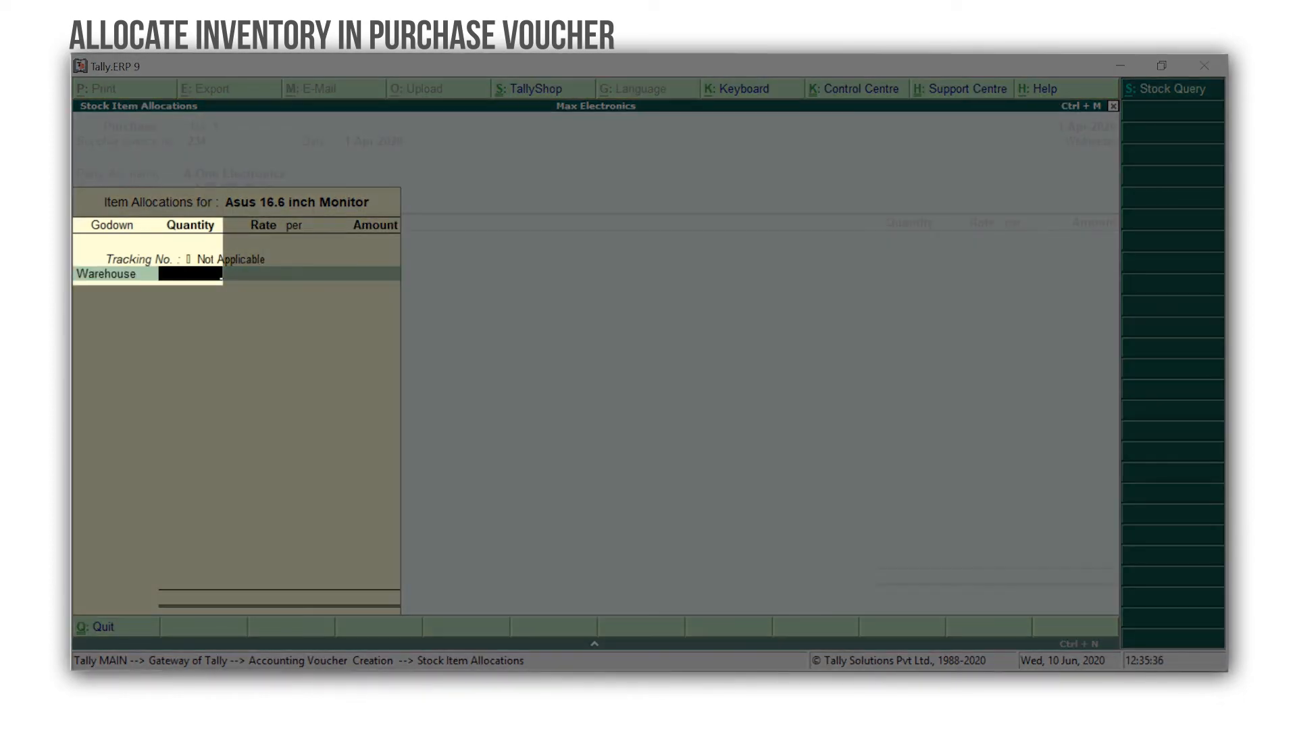
text(10 Nos)
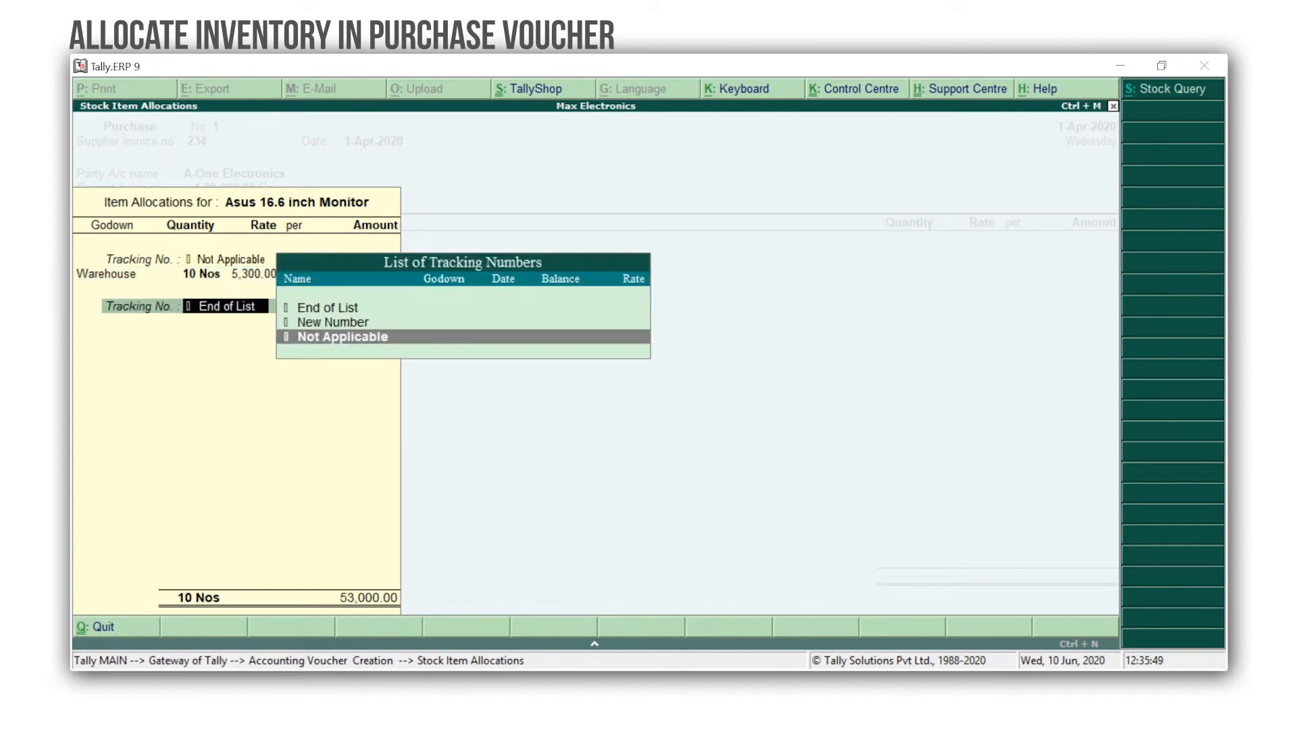
- Allocate the remaining 5 Nos of the monitor to the In-Store godown
click(342, 336)
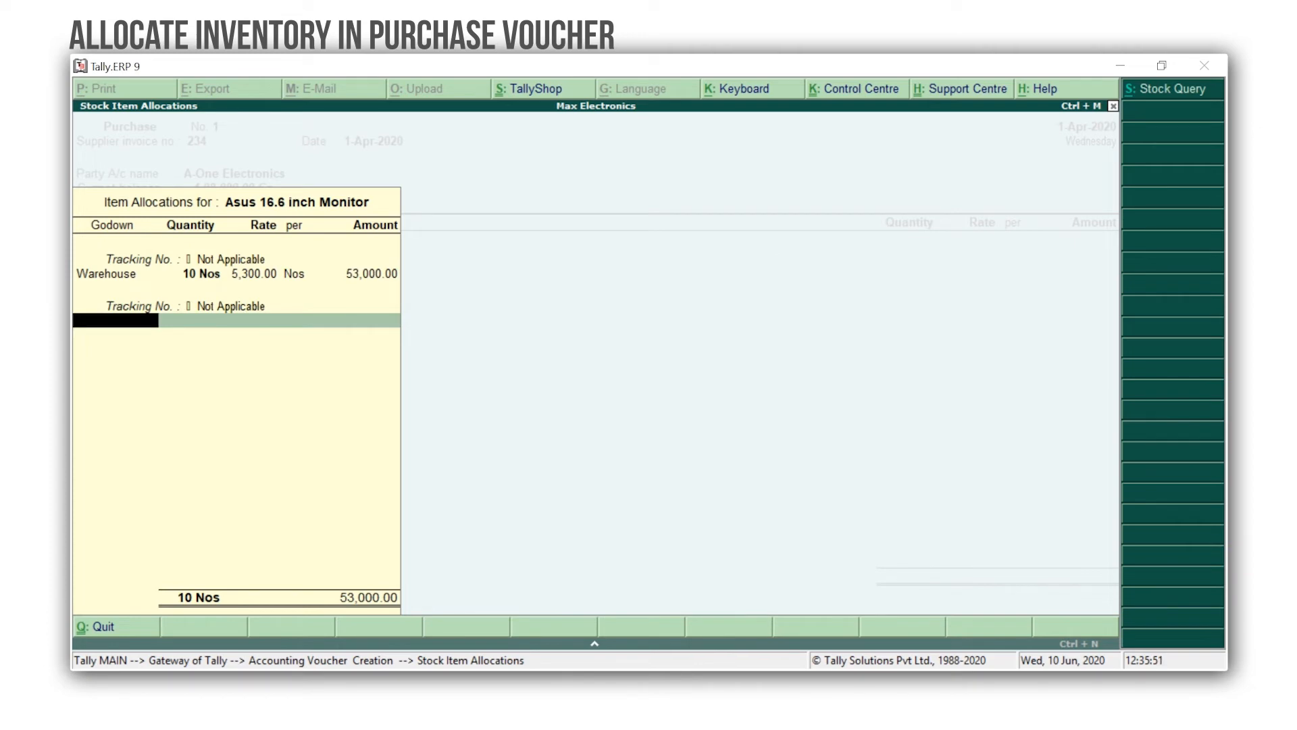
click(116, 320)
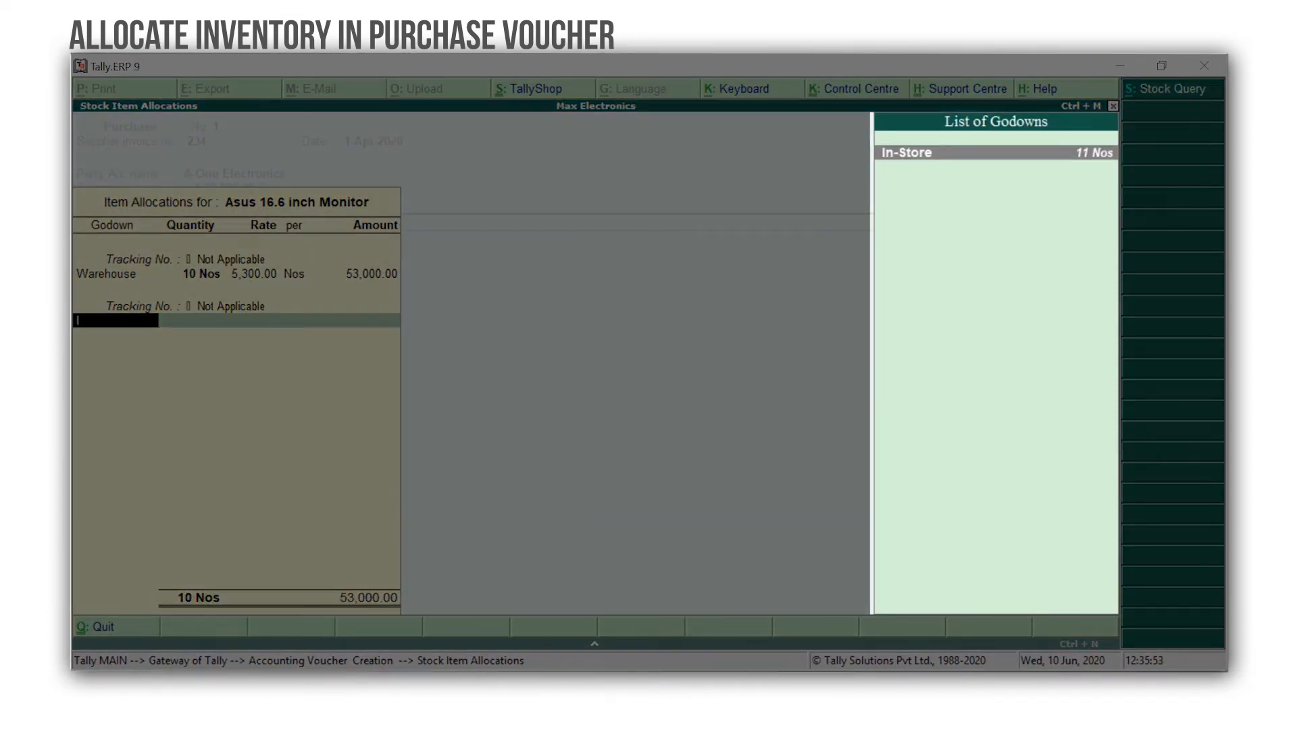
click(906, 152)
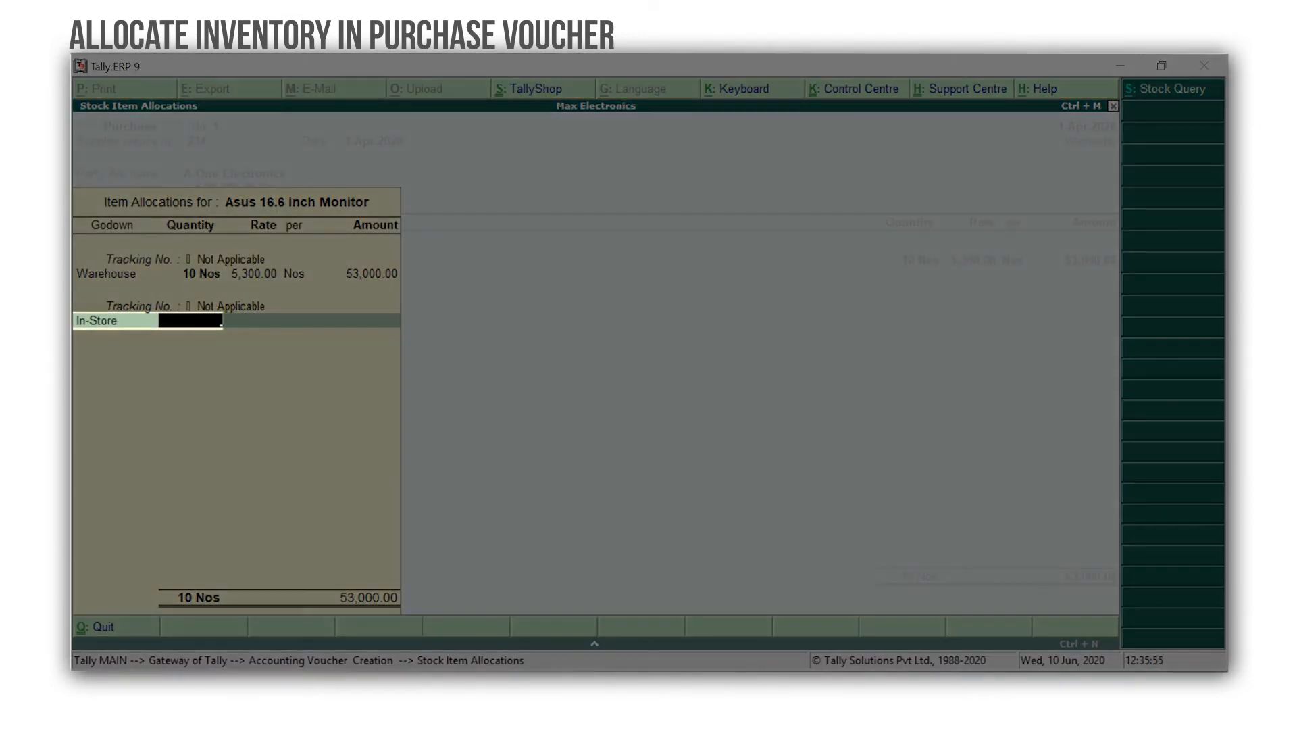
text(5)
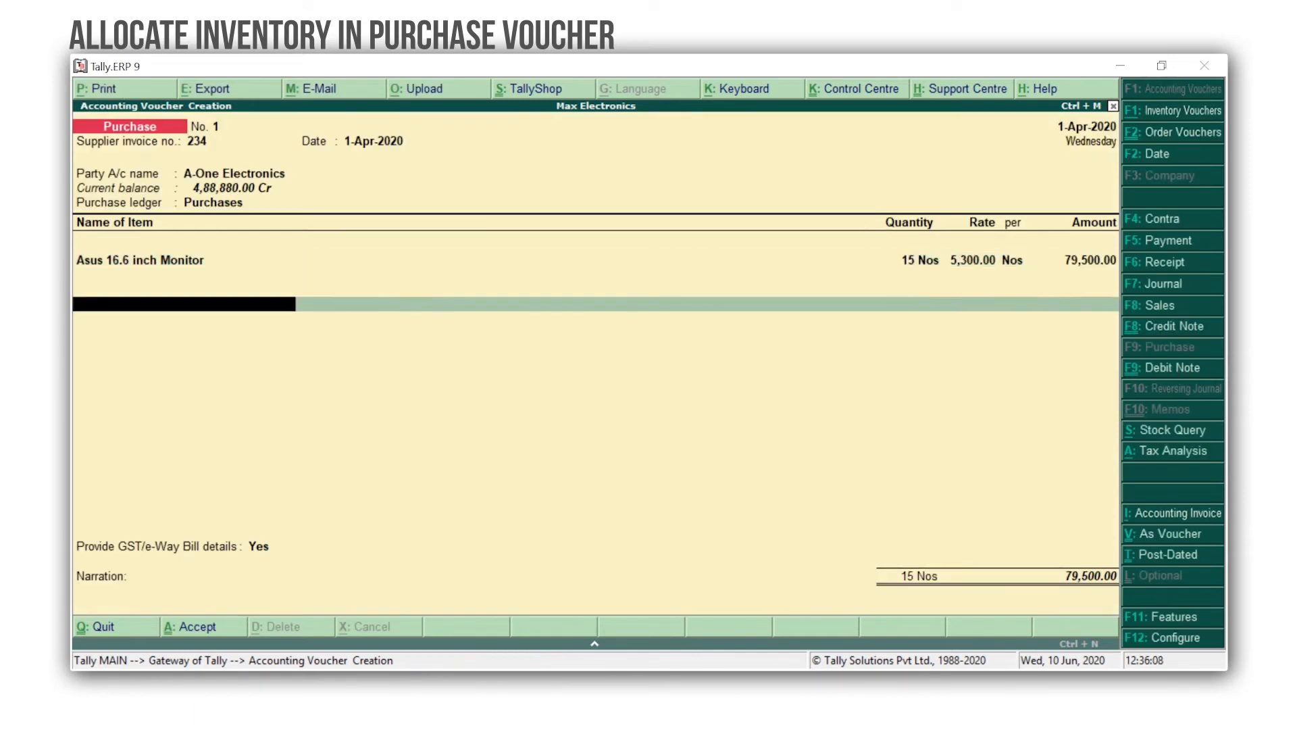
- Add the CGST tax ledger line and accept purchase voucher No. 1
text(Cg)
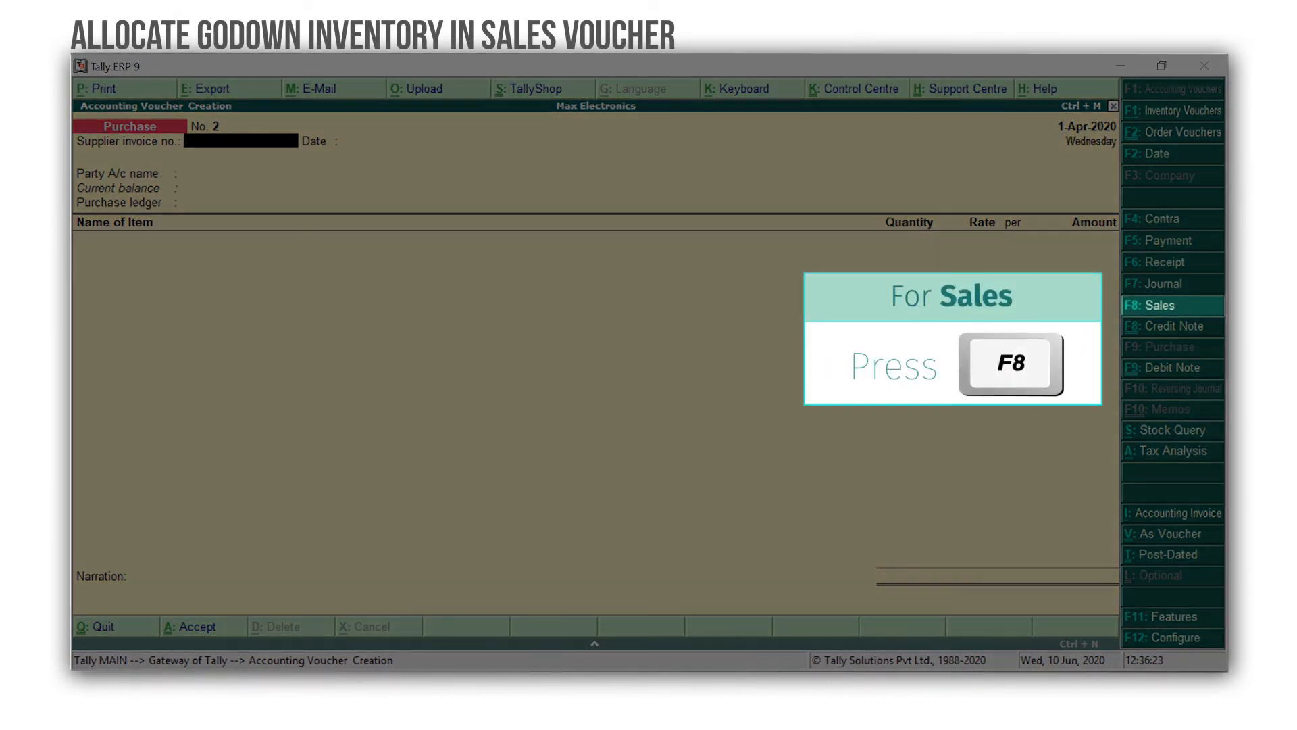
- Make an F8 sales voucher dated 2-Apr-2020 for Ace Electronics, Sales ledger, item Asus 16.6 inch Monitor
key(f8)
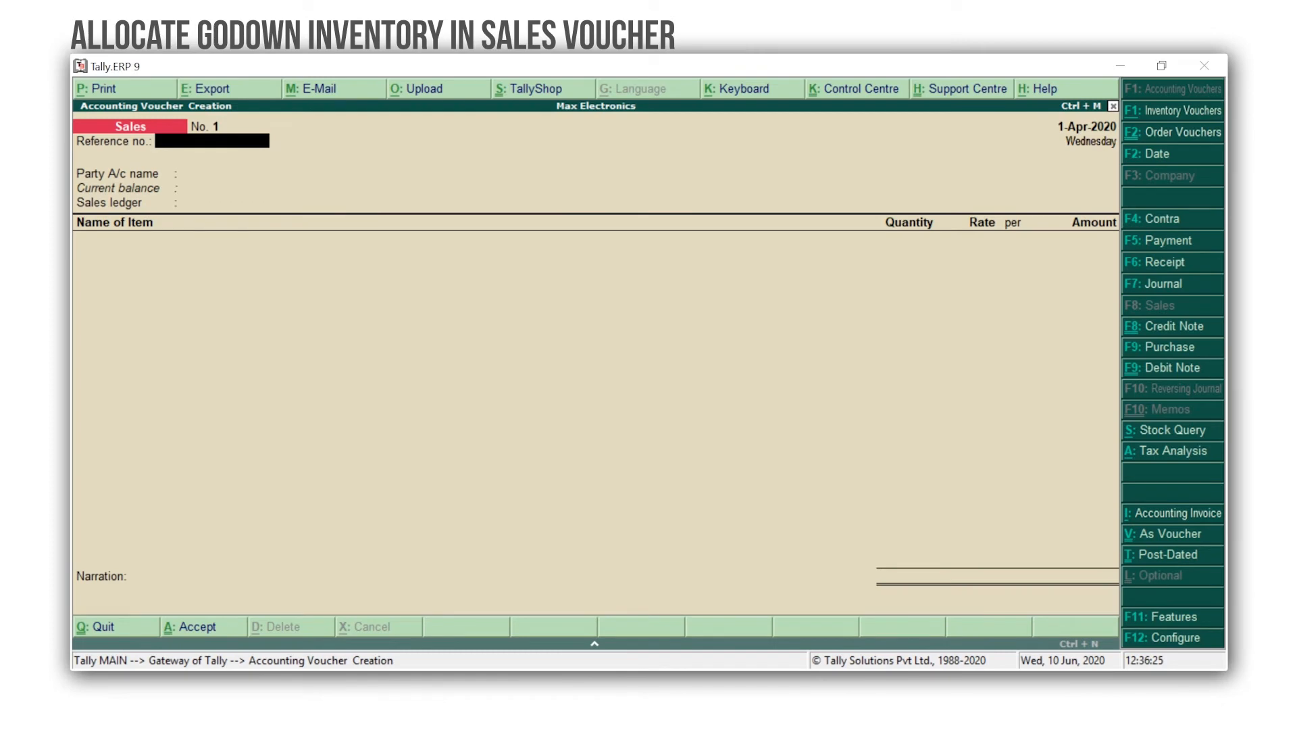
click(1167, 154)
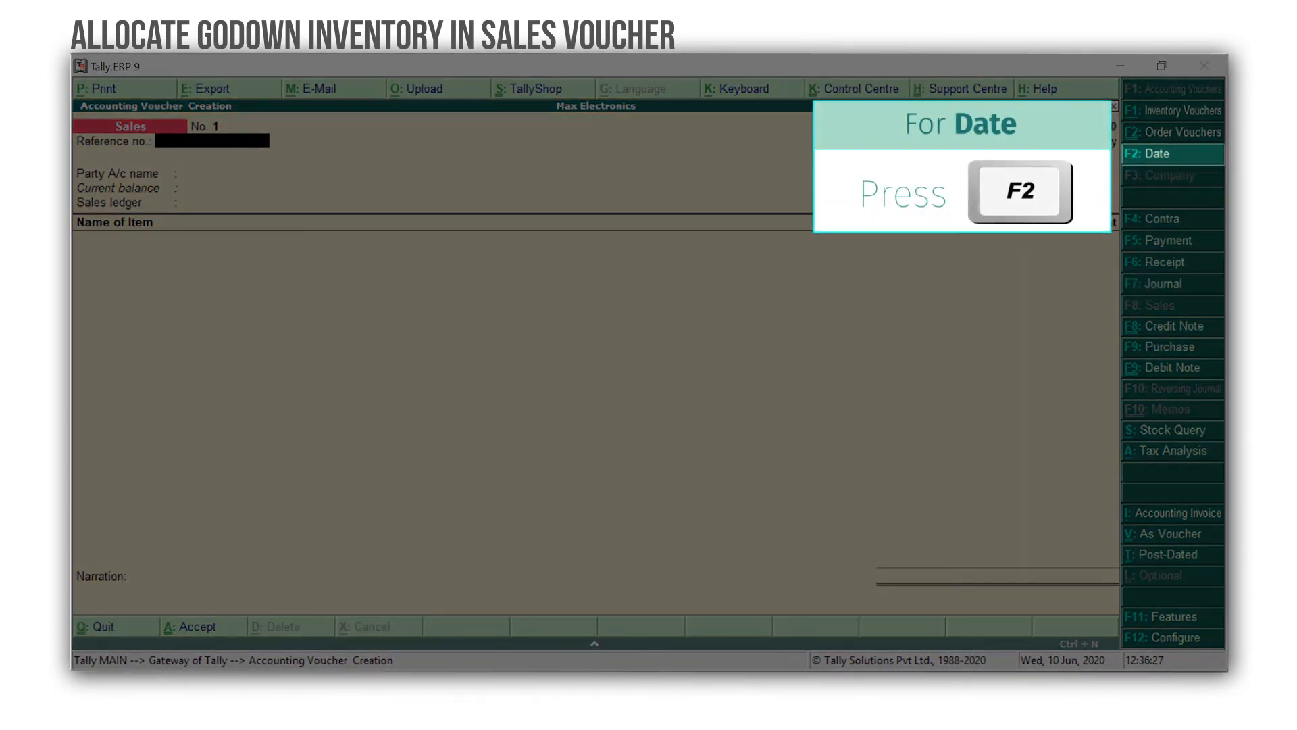
key(f2)
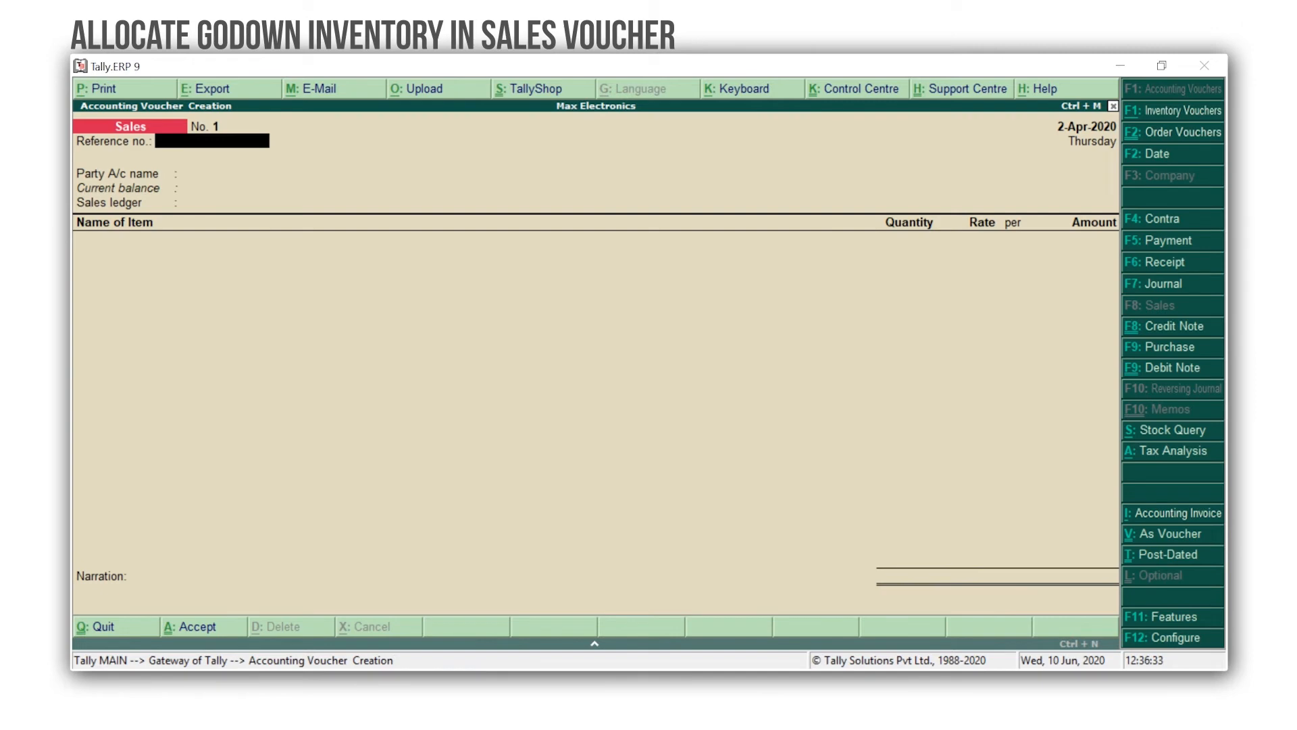
click(248, 172)
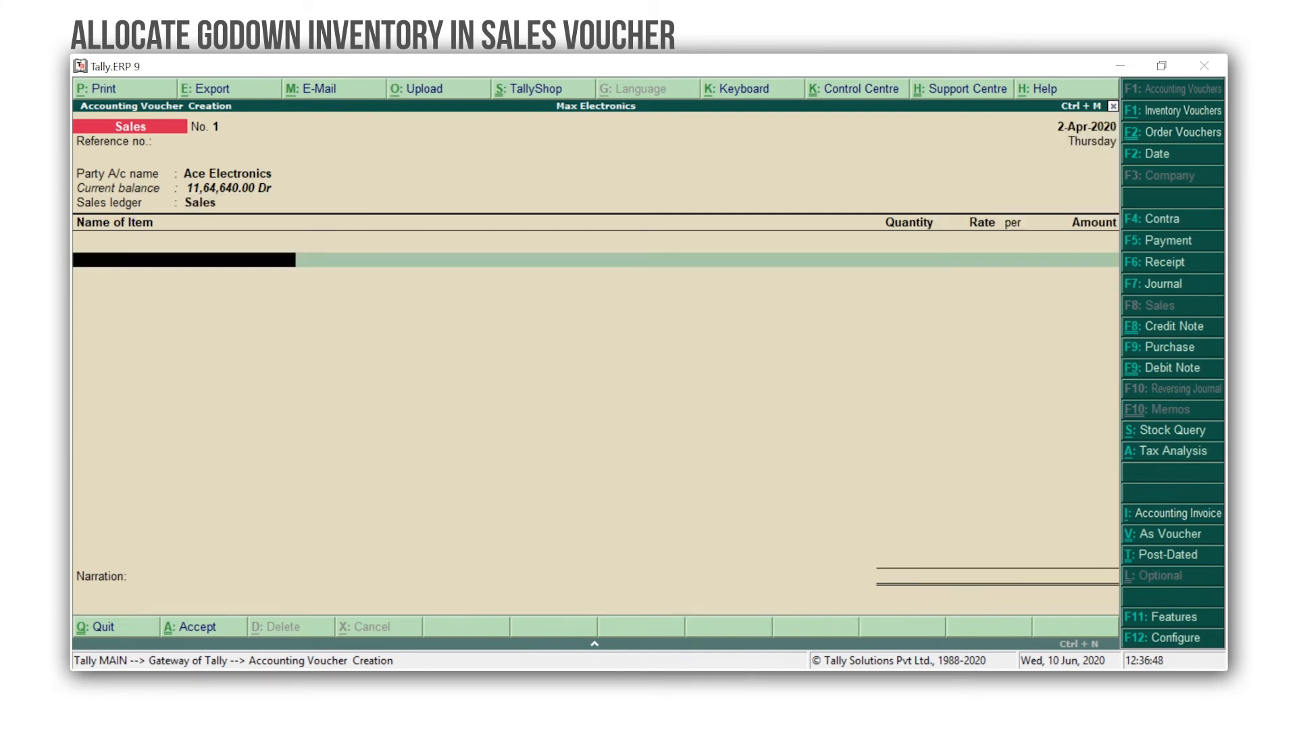
text(A)
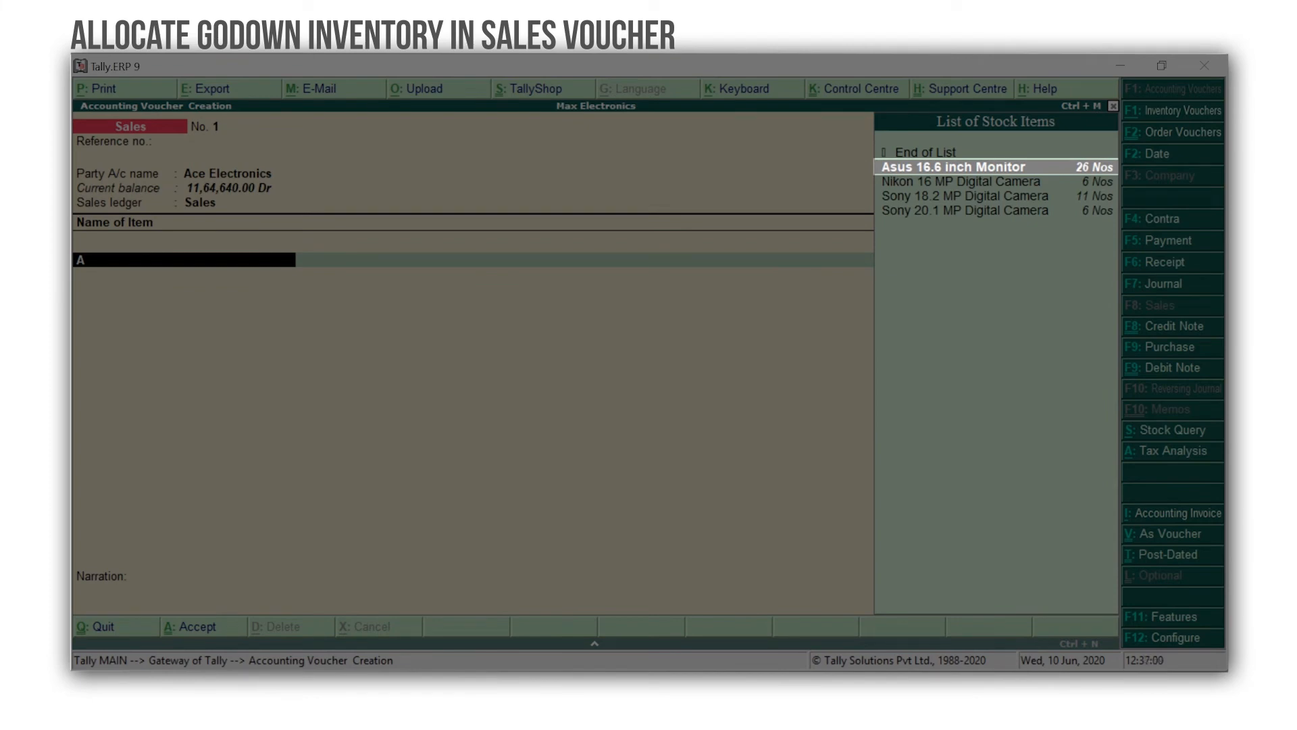
click(951, 166)
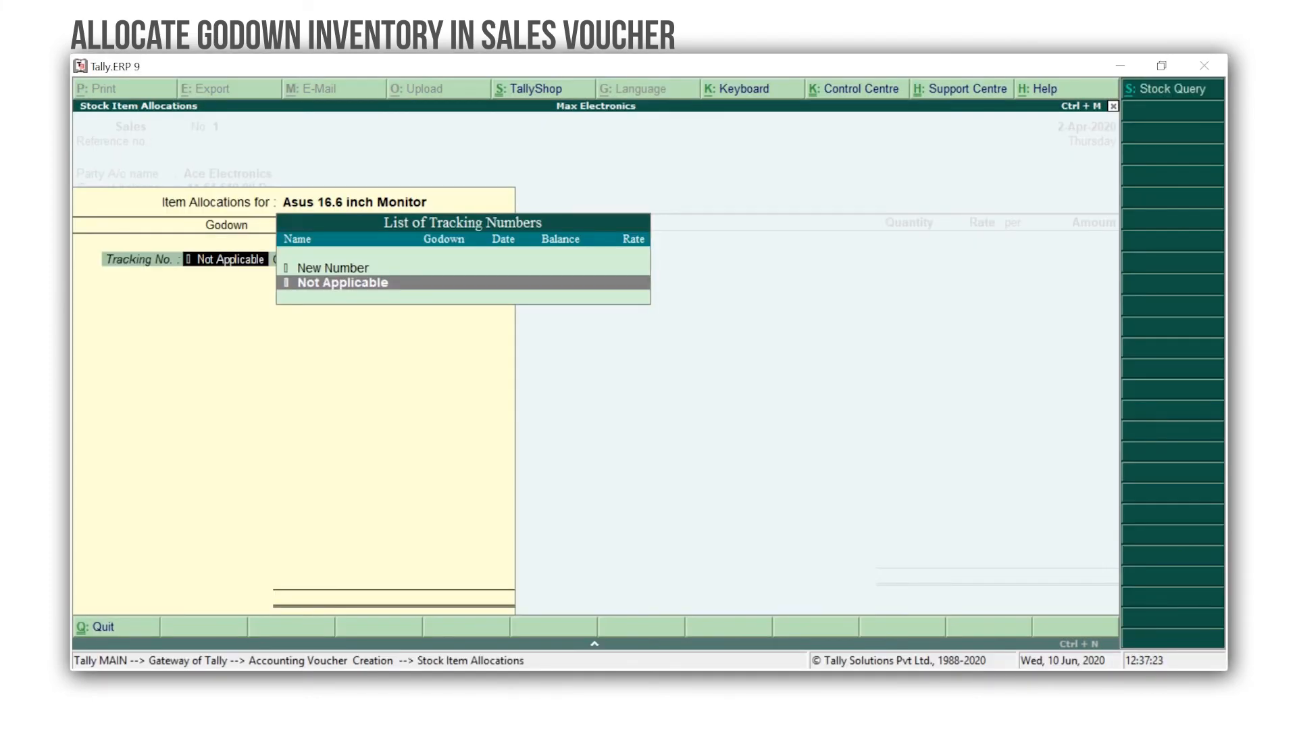
- Sell 2 Nos from In-Store at 7,000 with Not Applicable tracking, then add CGST and SGST ledgers
click(342, 282)
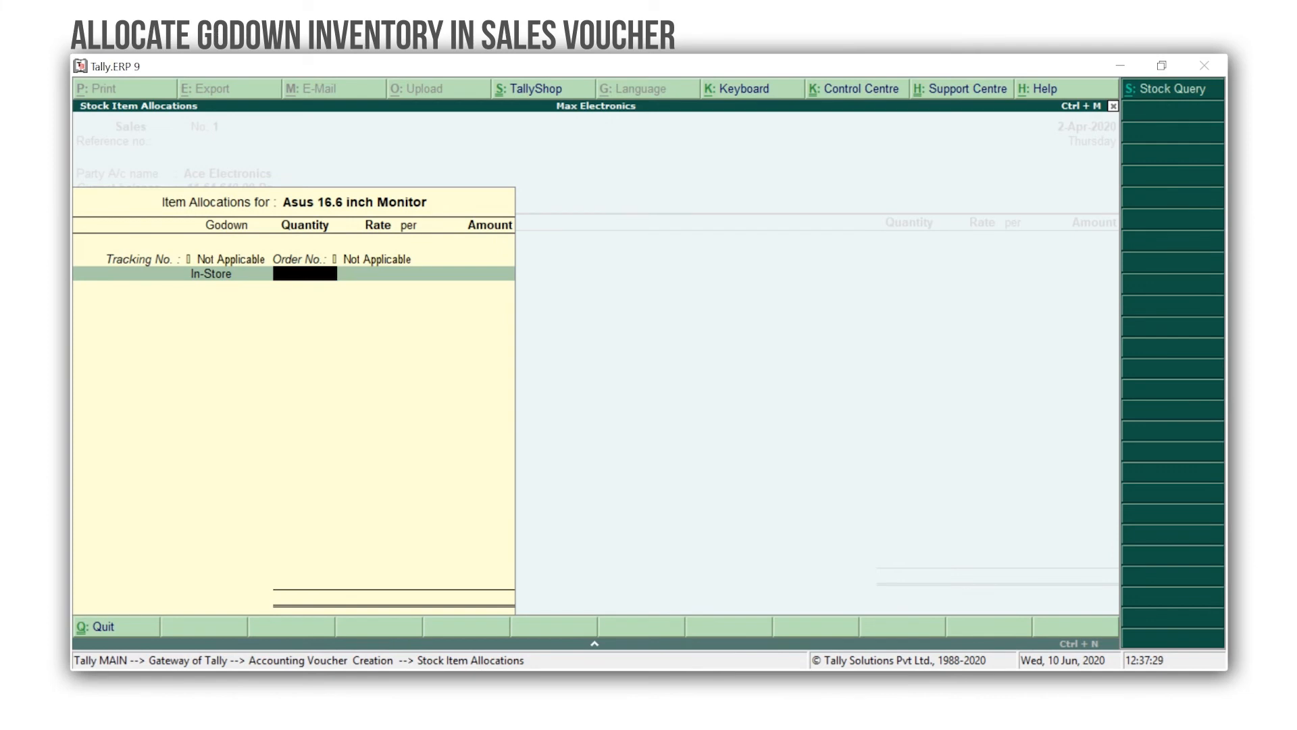
text(2)
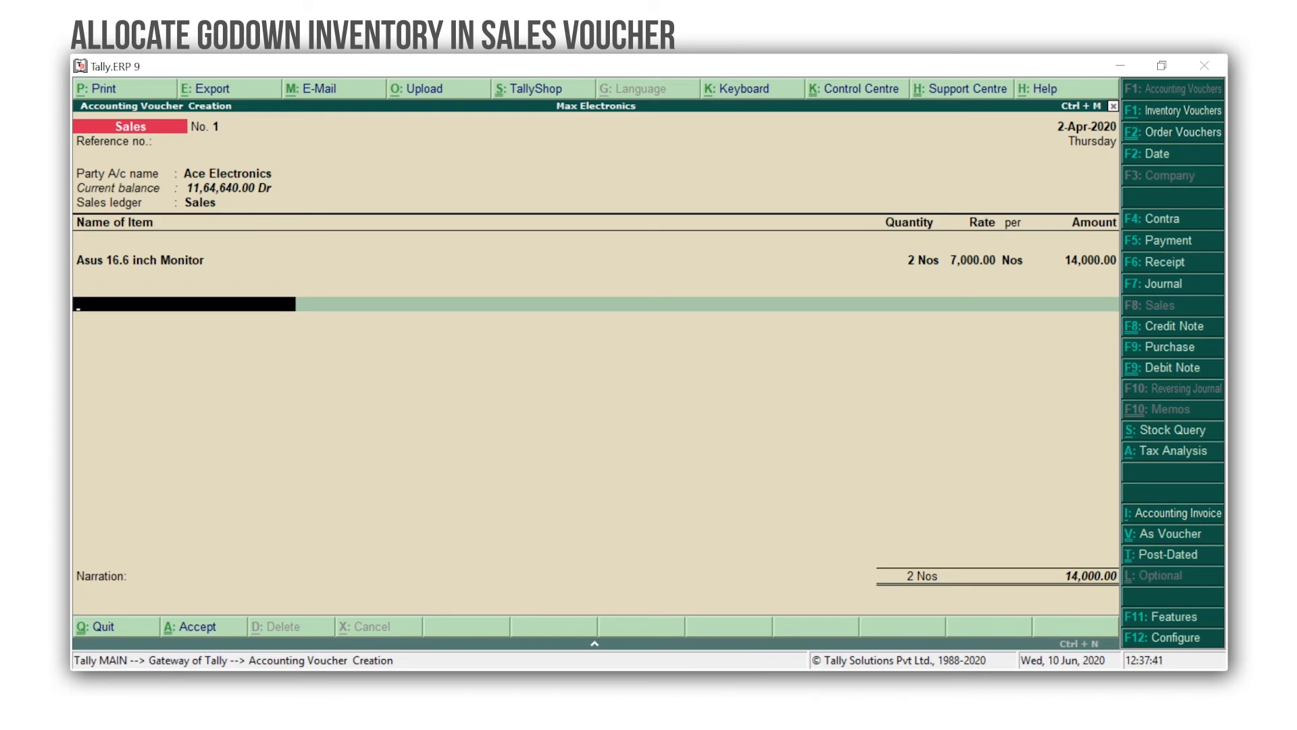
text(Sg)
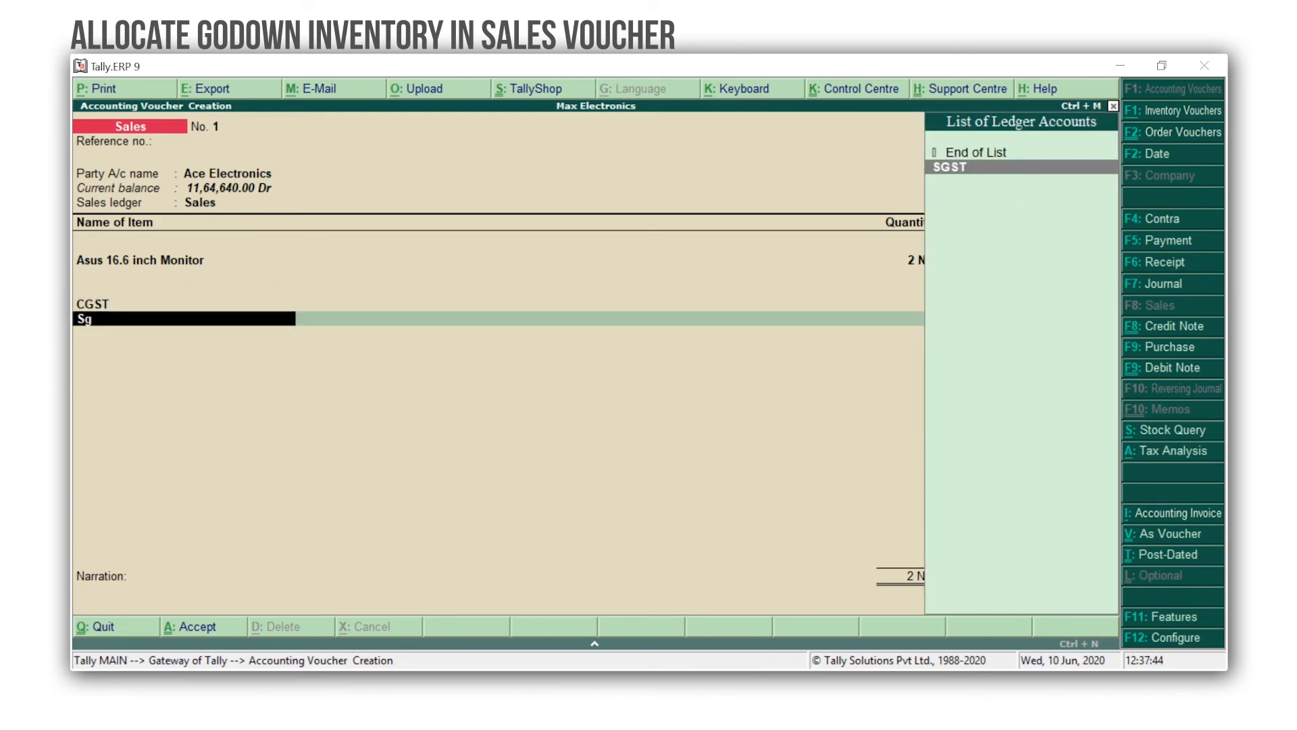
click(949, 166)
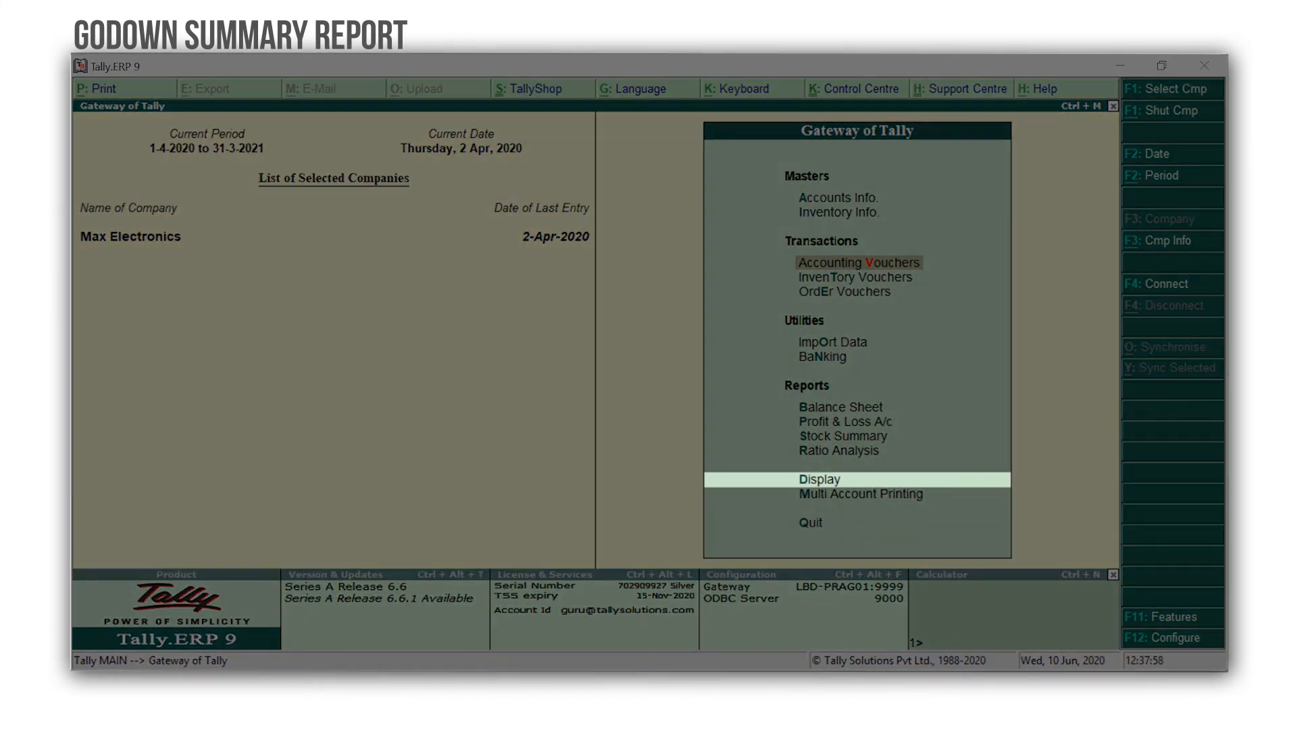
- Show the Godown Summary via Display > Statements of Inventory > Godowns
click(819, 478)
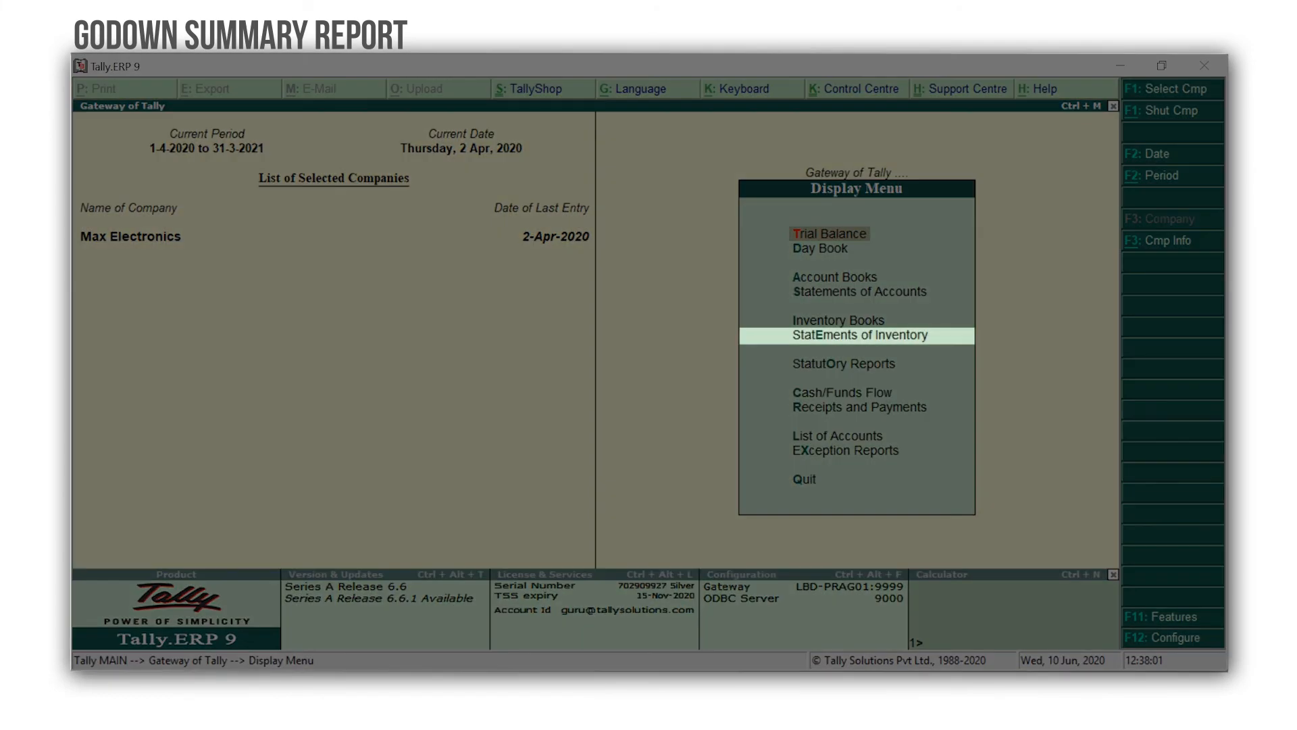
click(860, 335)
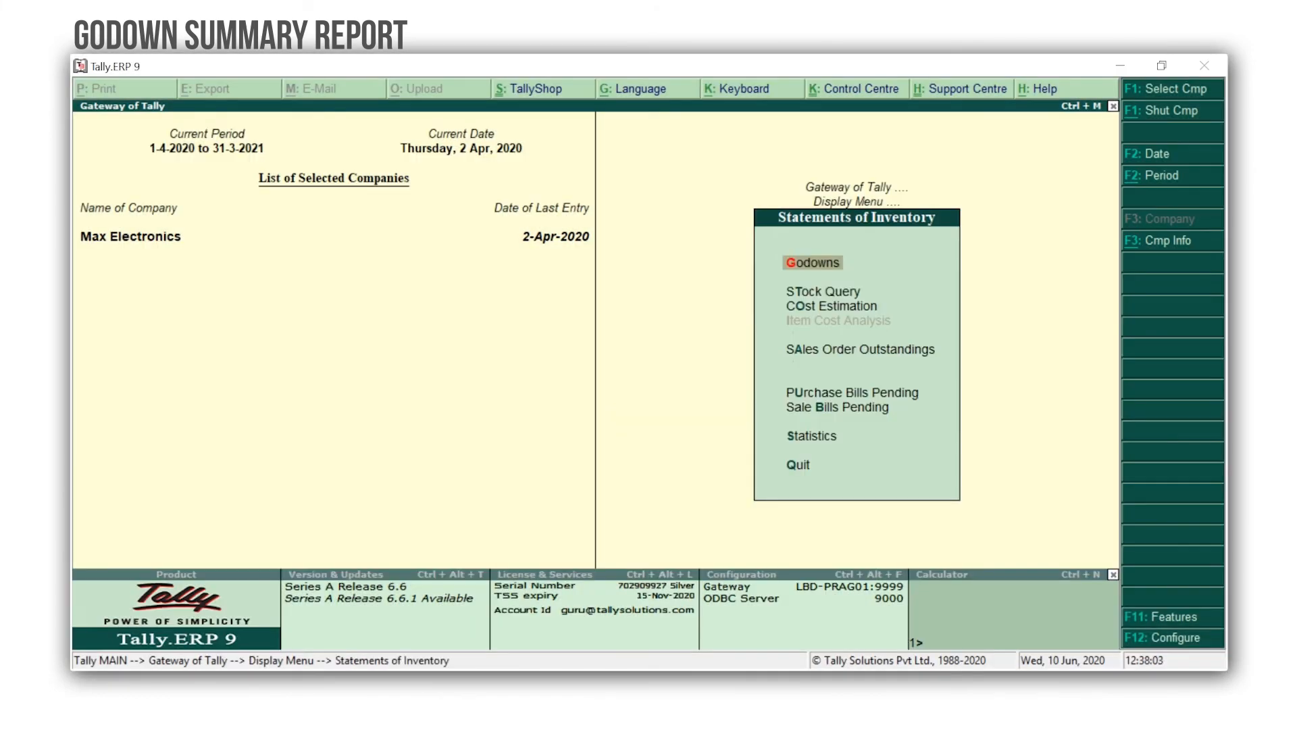
click(811, 262)
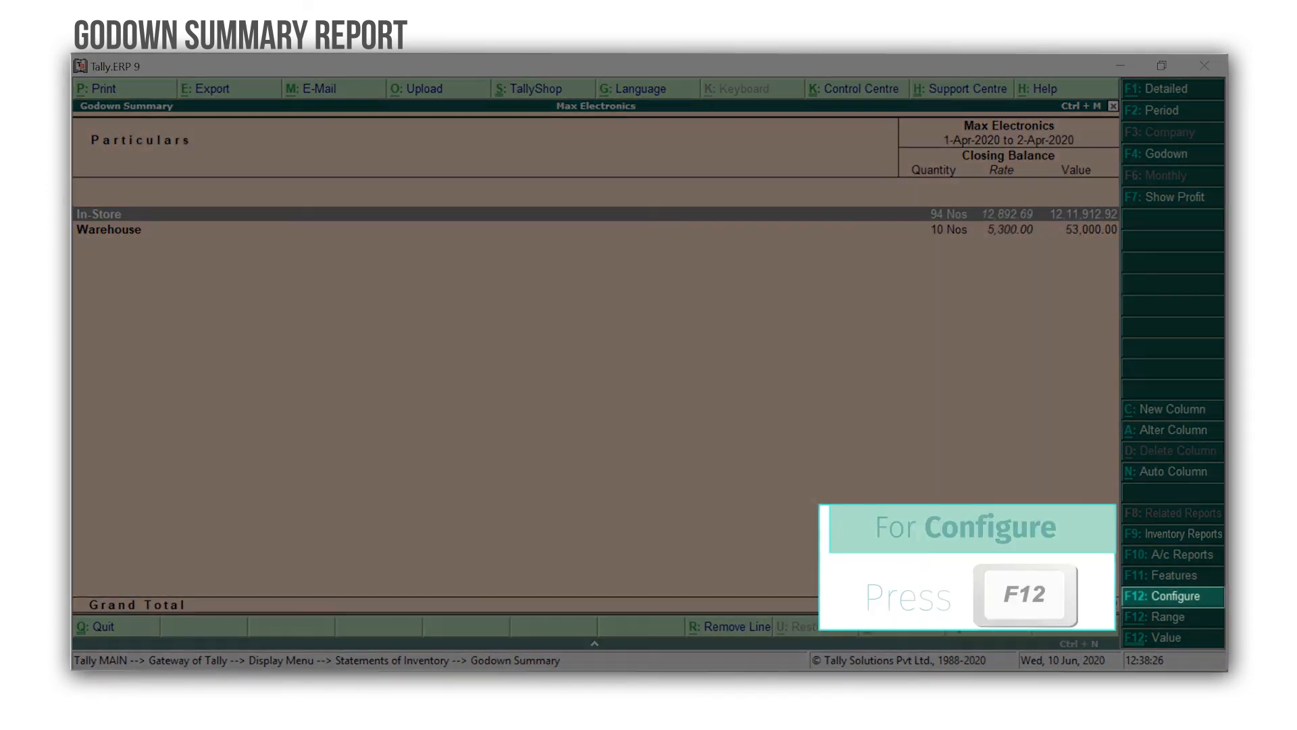
- Switch the Godown Summary to the Alt+F1 detailed view listing stock groups and items per godown
key(f12)
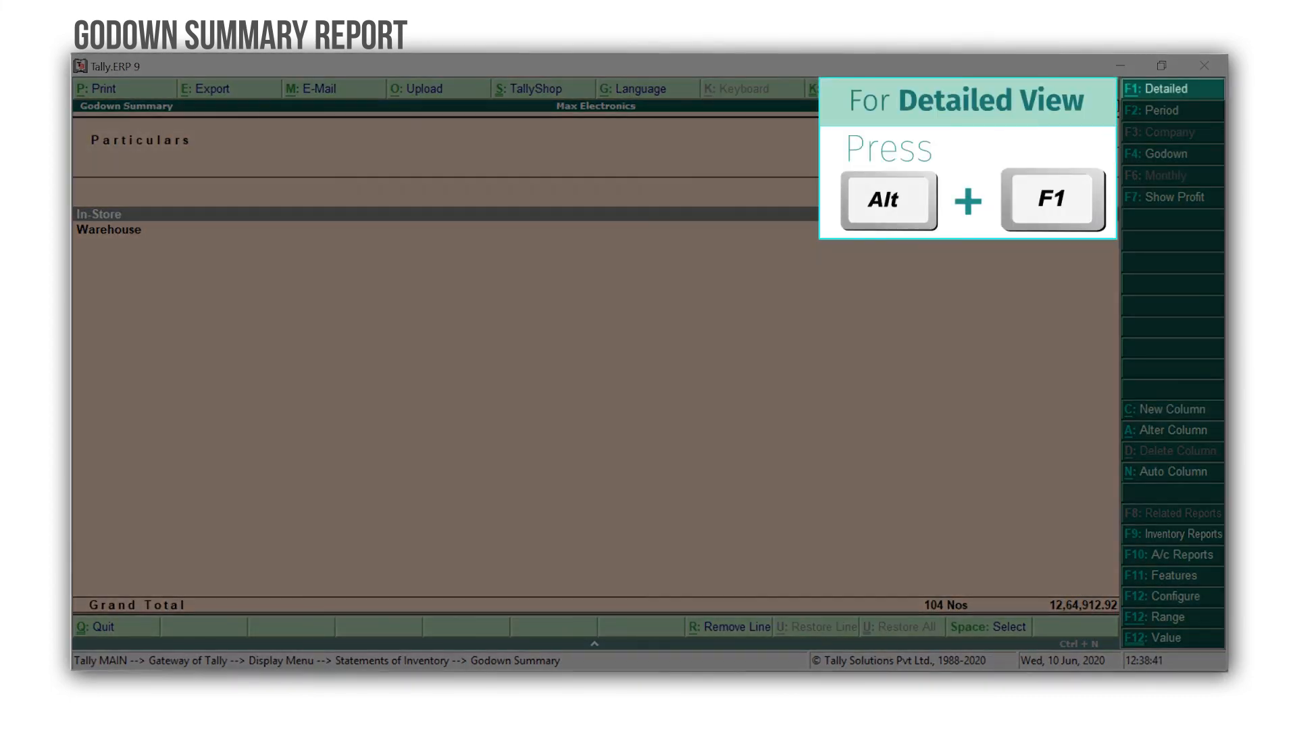
key(alt+f1)
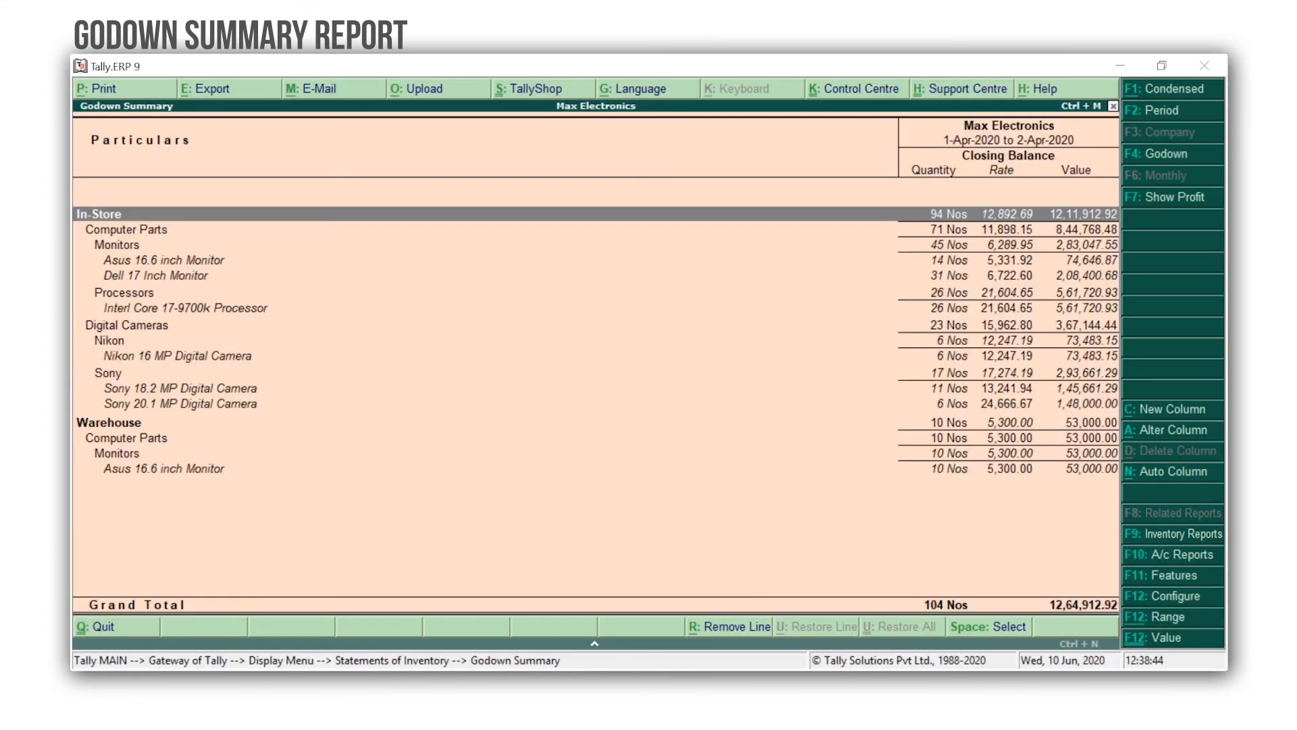